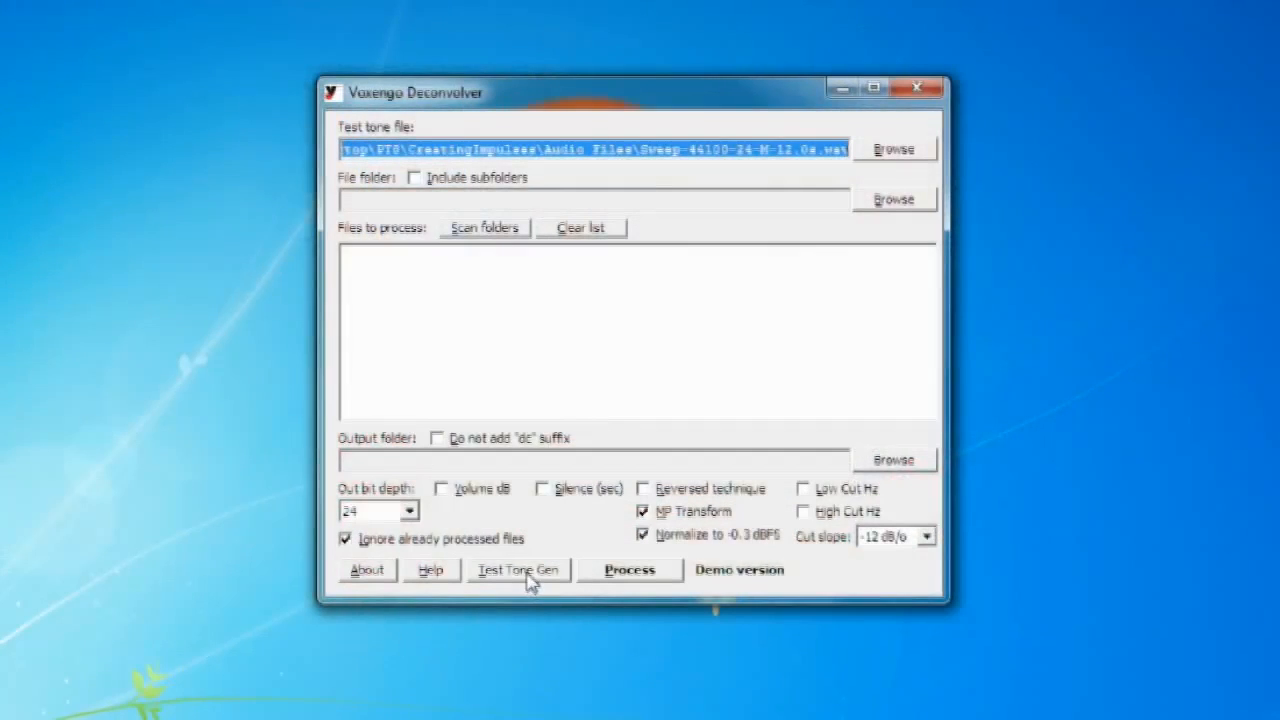
{"action": "mouse_move", "coordinate": [544, 596]}
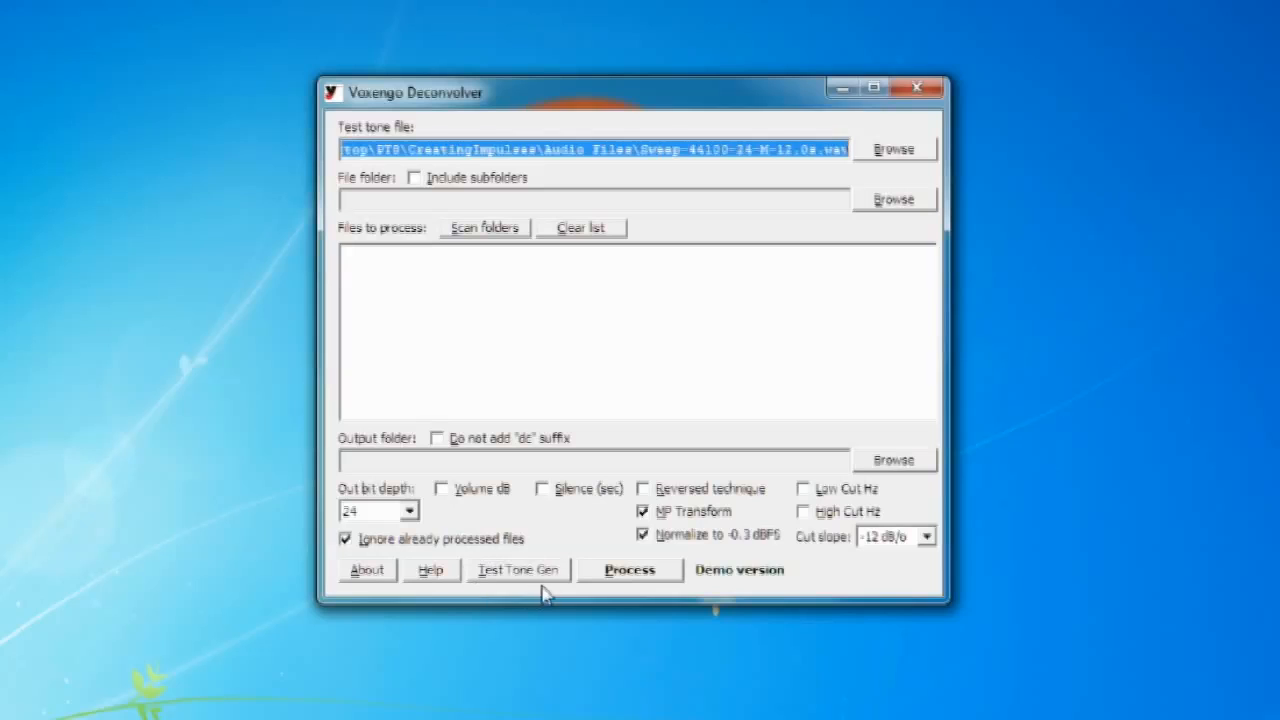
{"action": "mouse_move", "coordinate": [510, 556]}
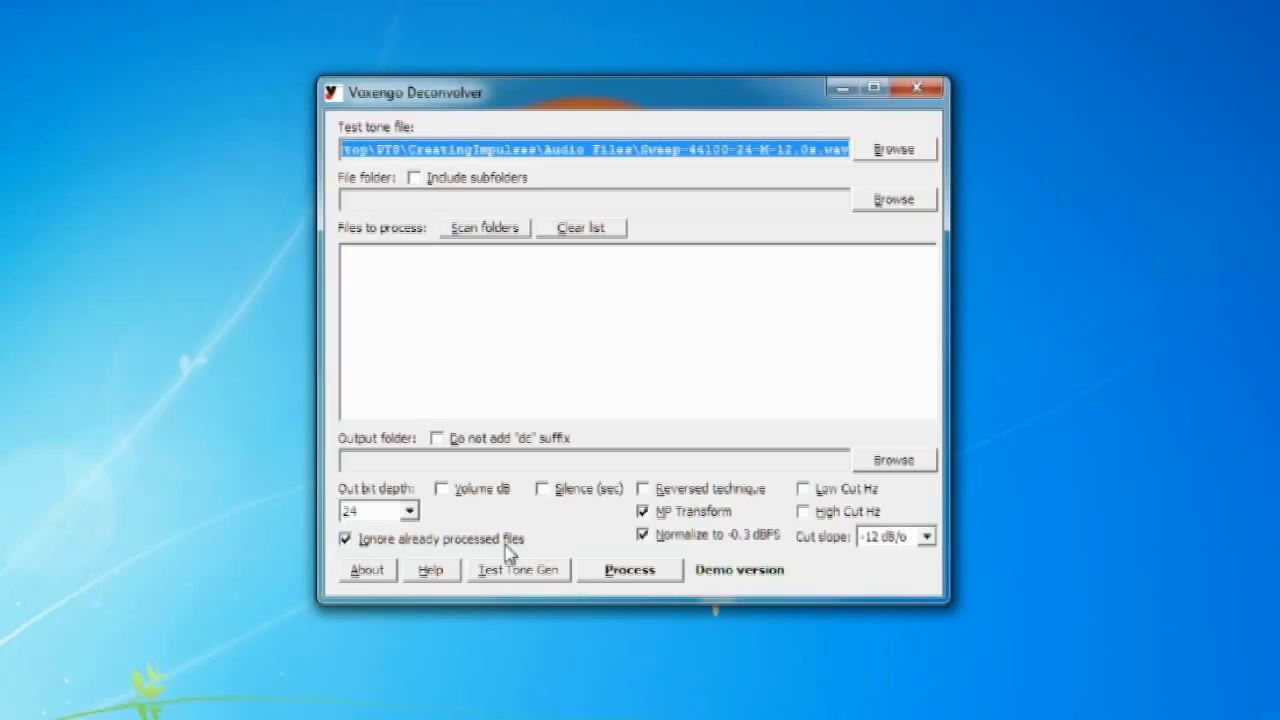
Generate a 24-bit, 44100 Hz, mono, 12-second sweep from the Test Tone Gen, reaching its save dialog
{"action": "left_click", "coordinate": [518, 570]}
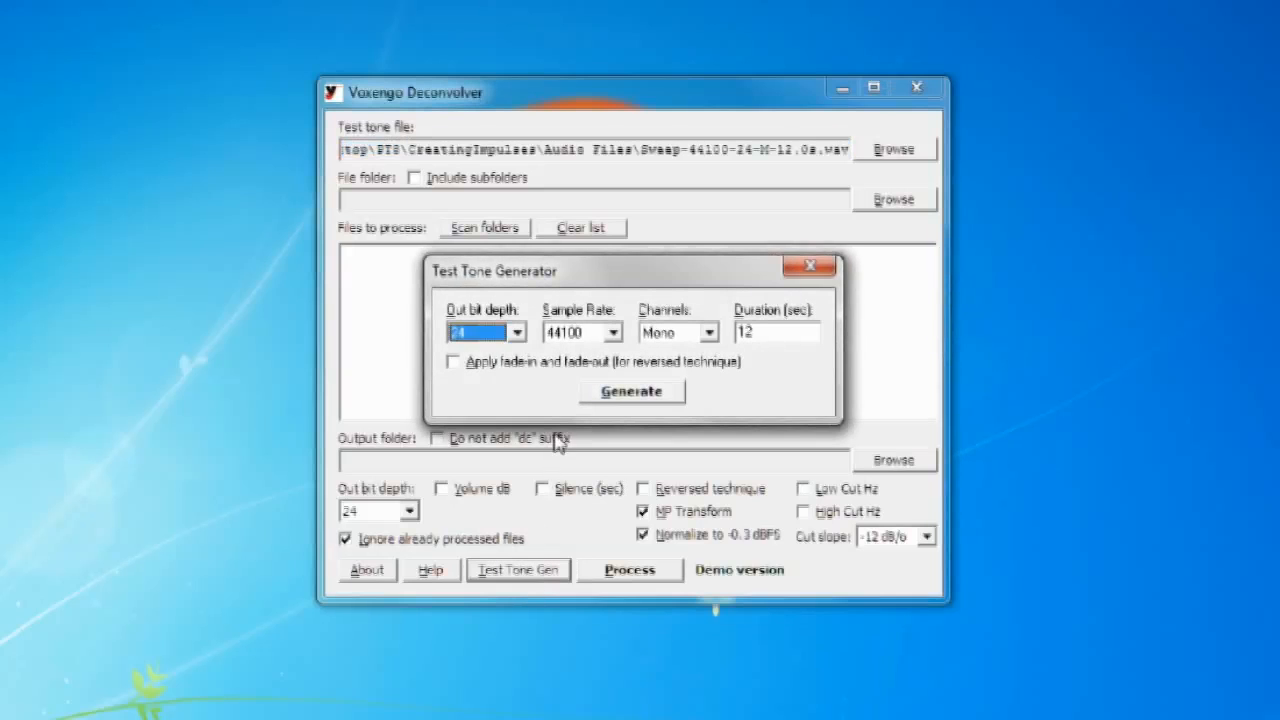
{"action": "left_click", "coordinate": [516, 332]}
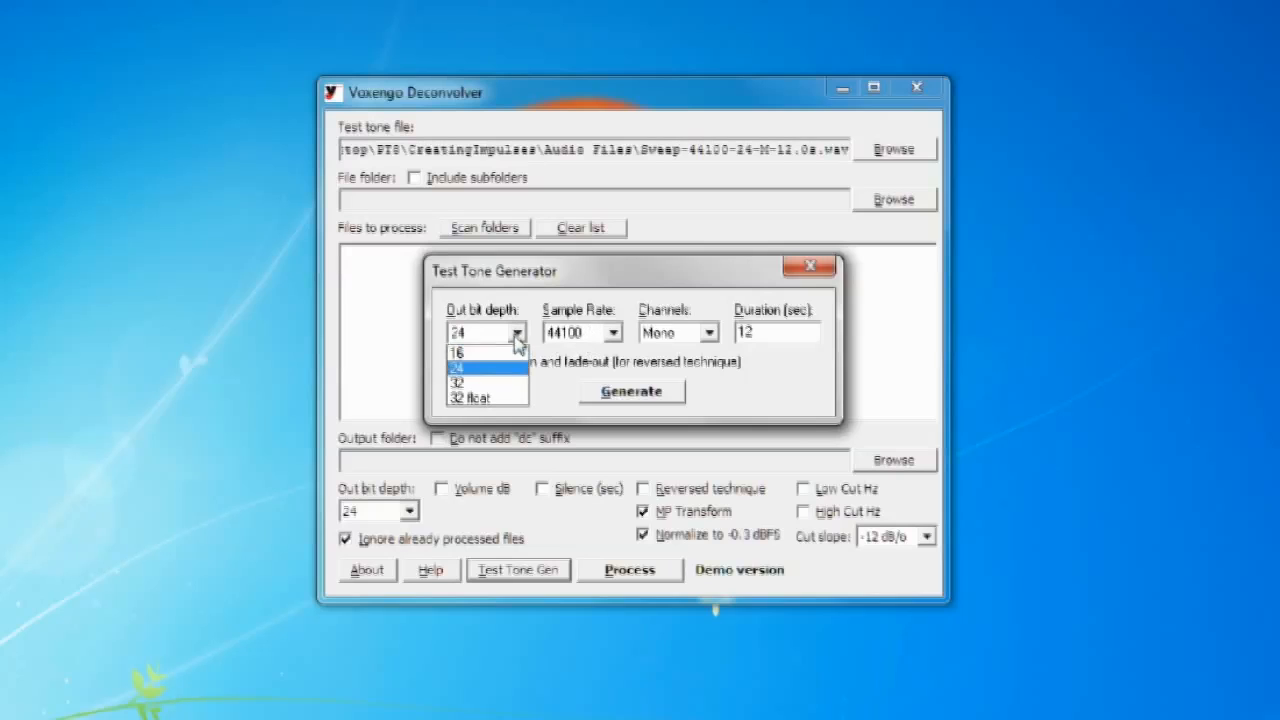
{"action": "mouse_move", "coordinate": [488, 376]}
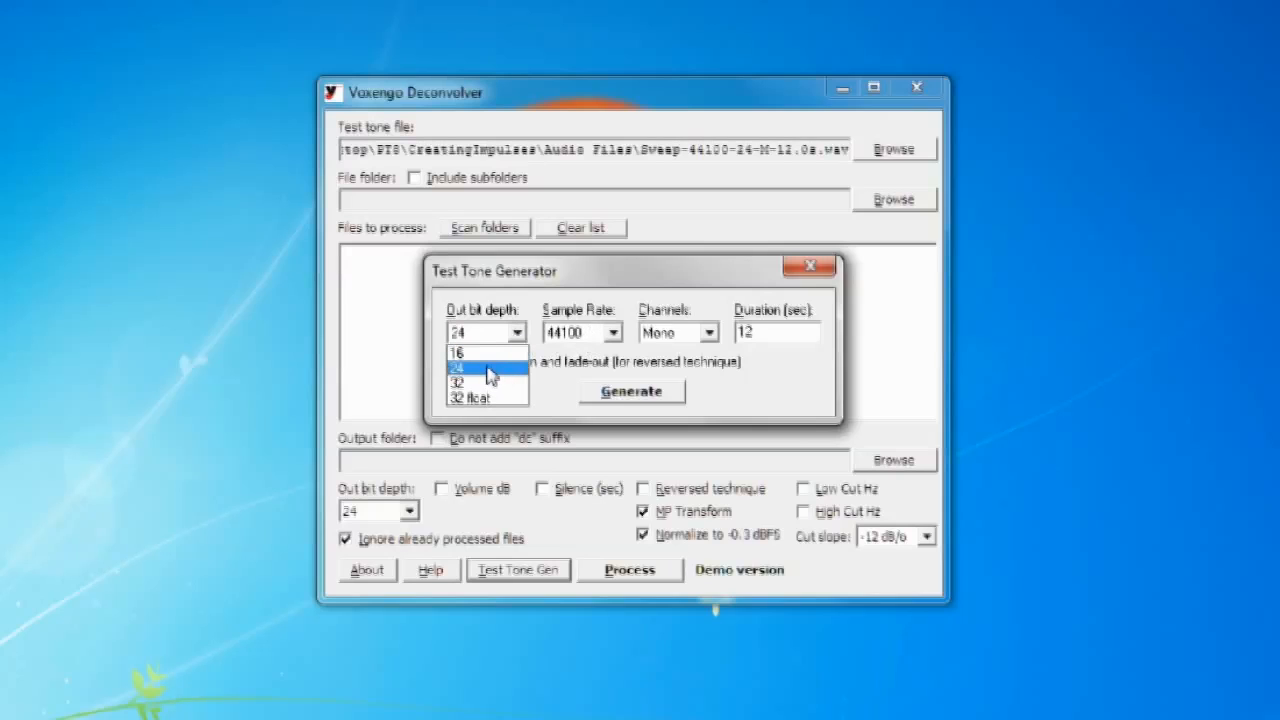
{"action": "left_click", "coordinate": [484, 368]}
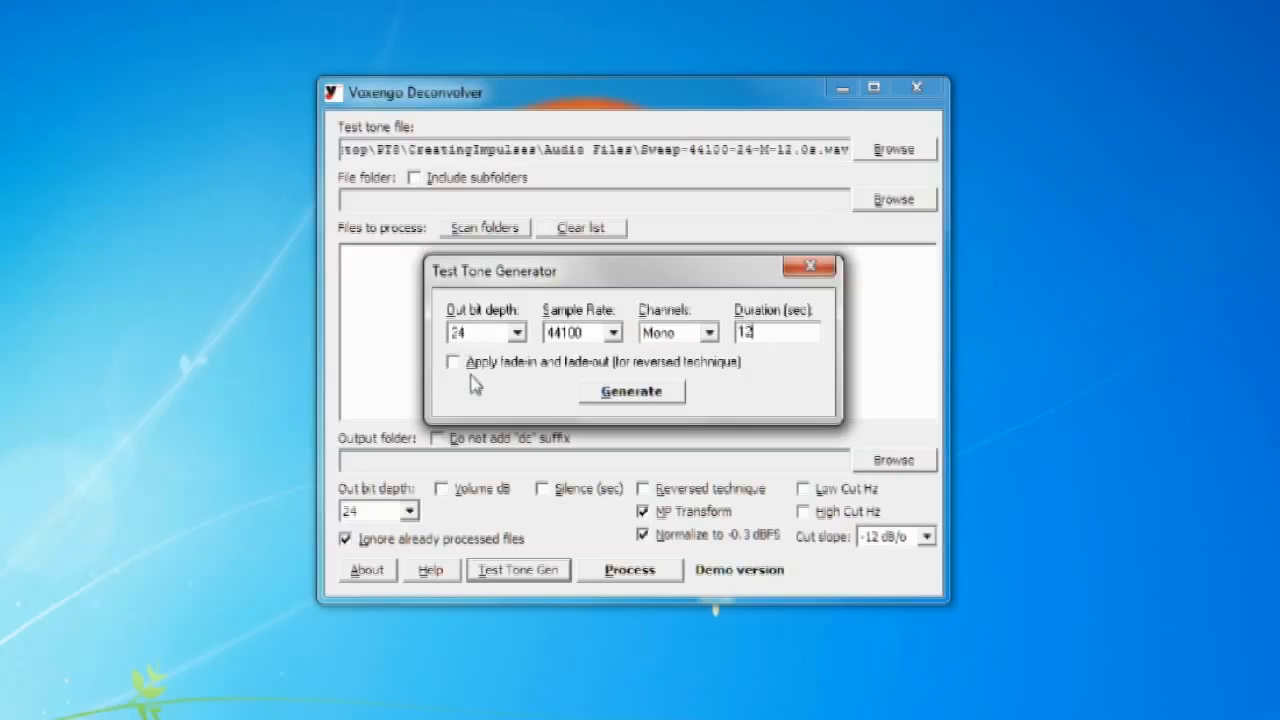
{"action": "mouse_move", "coordinate": [770, 358]}
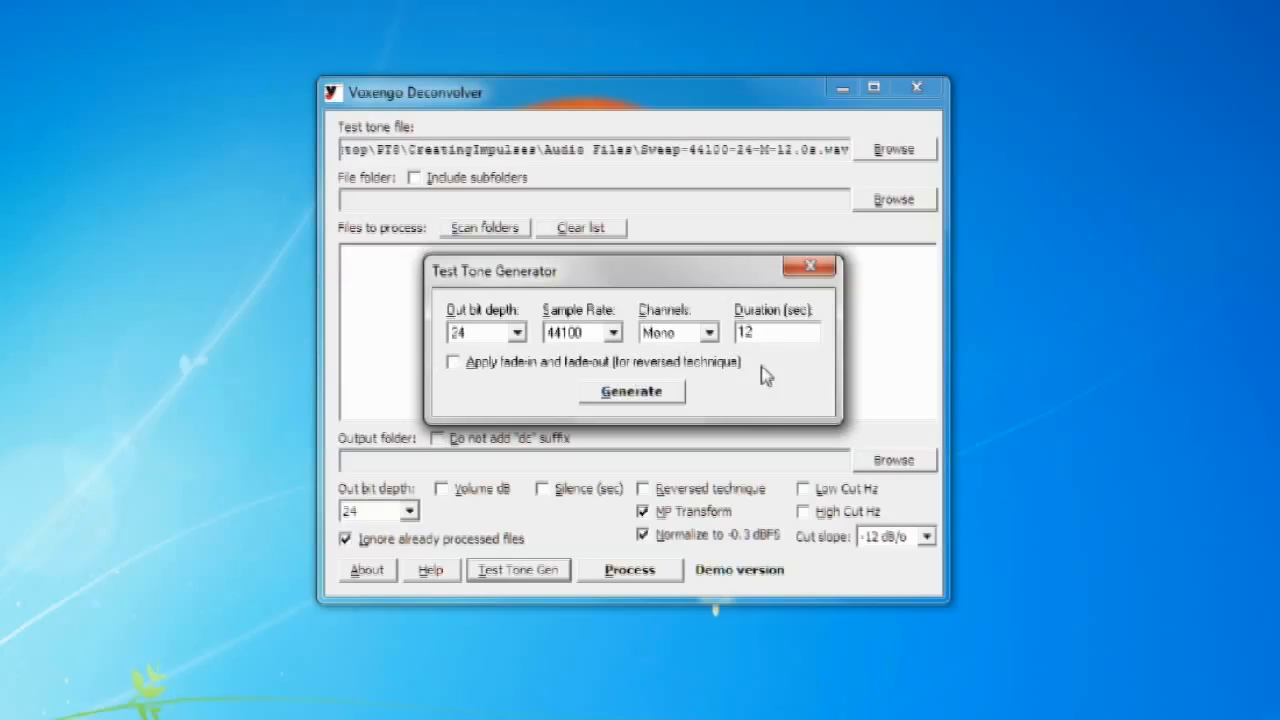
{"action": "mouse_move", "coordinate": [636, 384]}
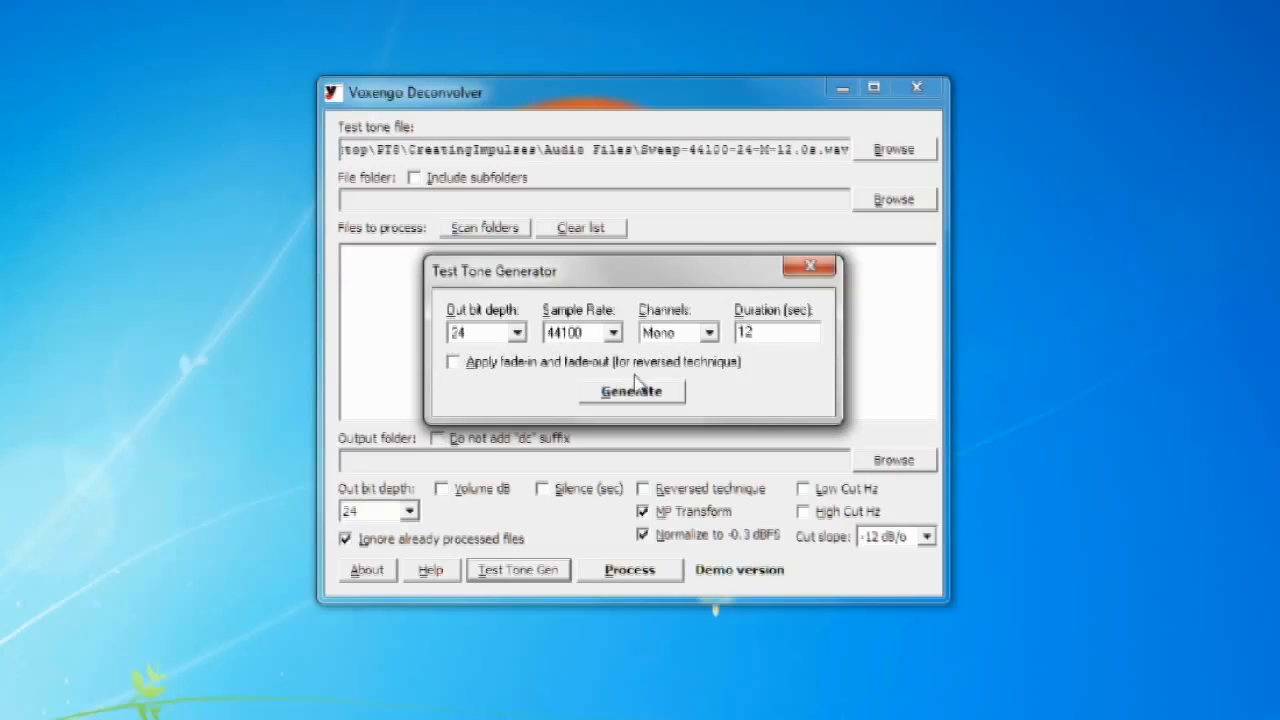
{"action": "mouse_move", "coordinate": [790, 396]}
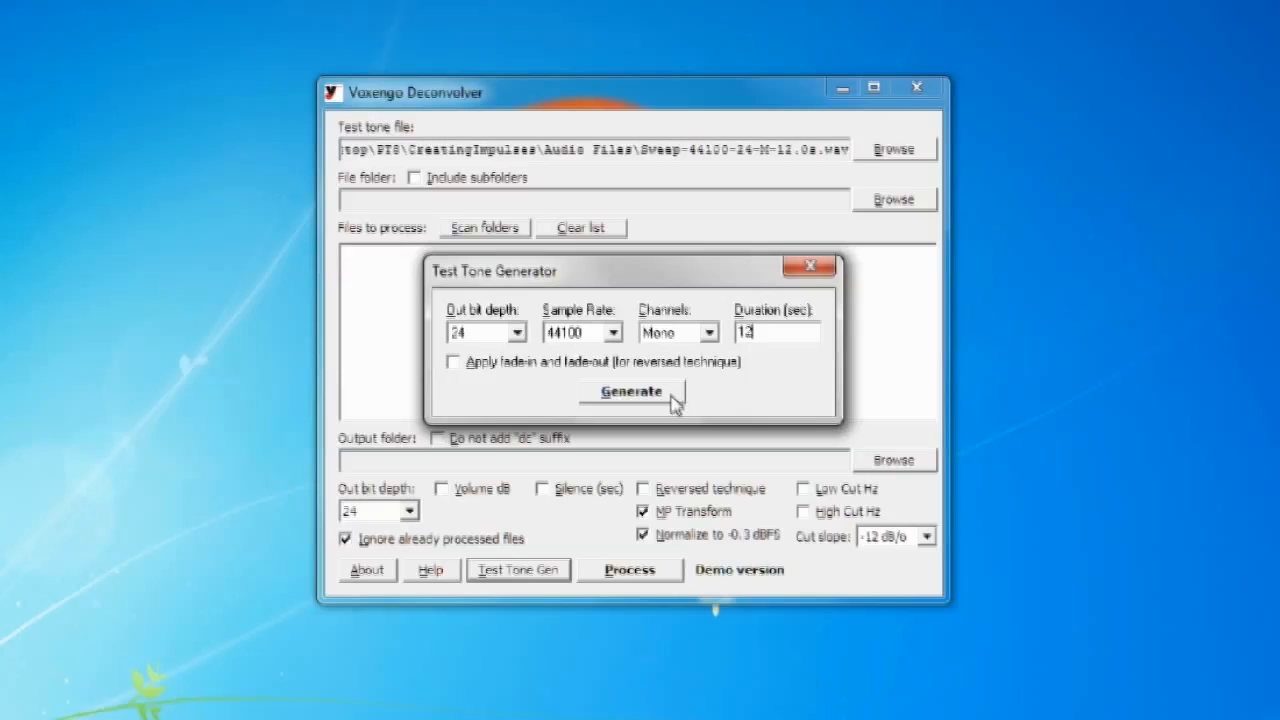
{"action": "mouse_move", "coordinate": [588, 404]}
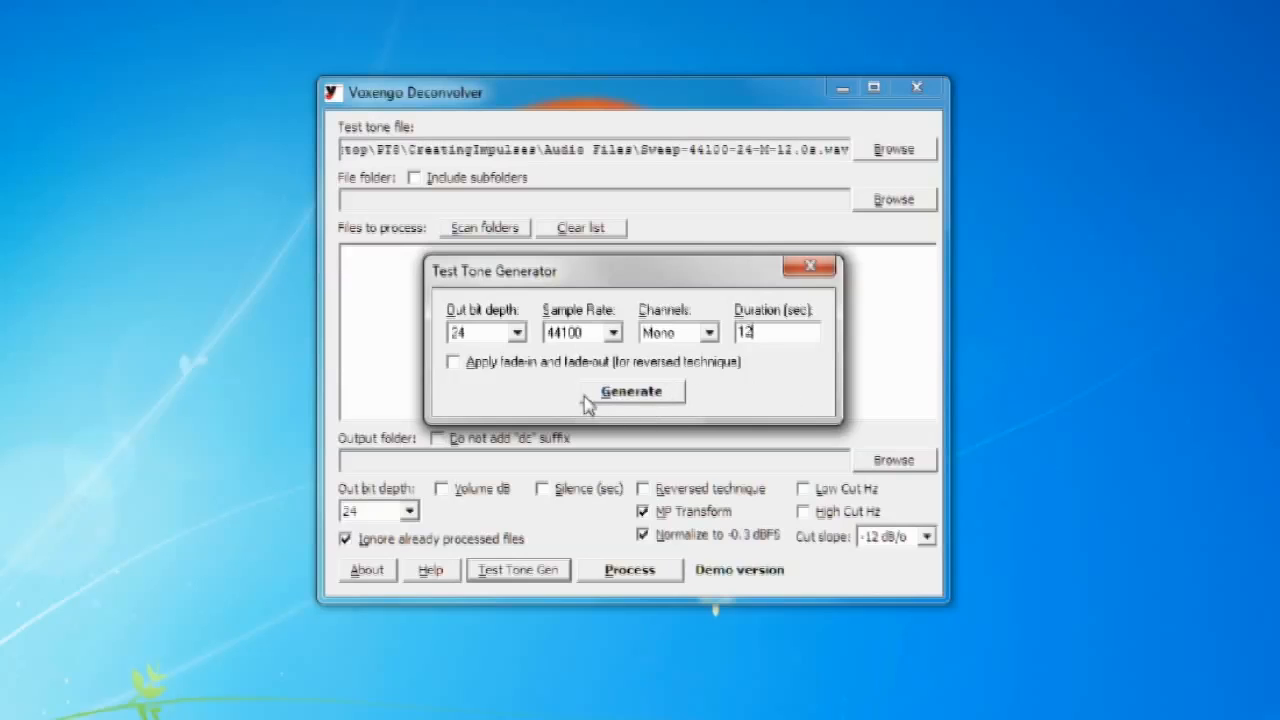
{"action": "left_click", "coordinate": [632, 390]}
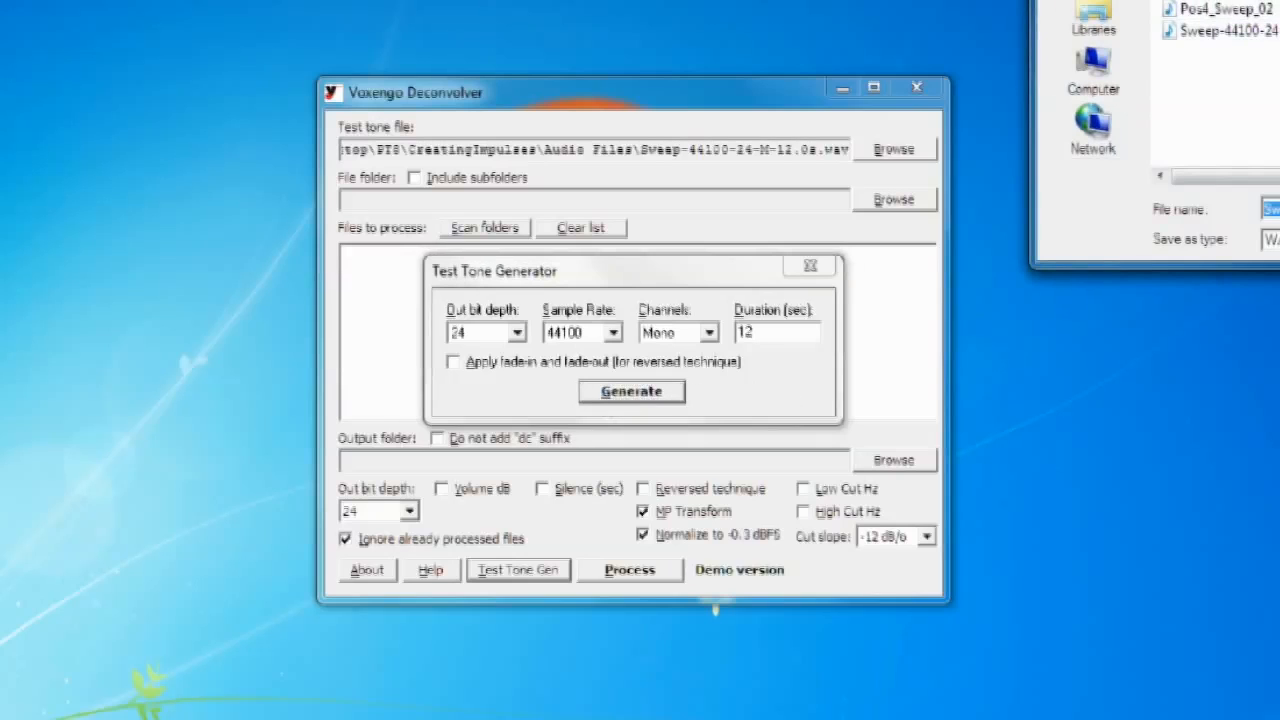
Save the sweep, then route the sweep track's output so its playback records onto the Pos1 Sweep track
{"action": "left_click", "coordinate": [892, 460]}
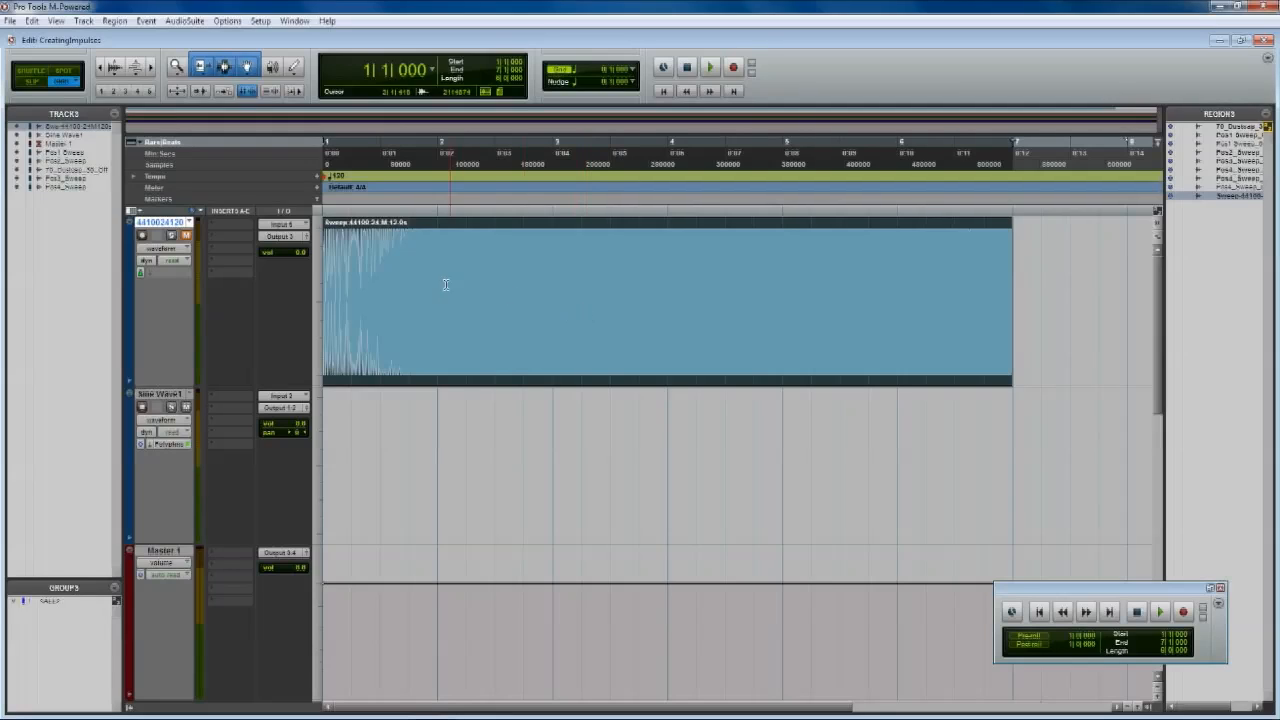
{"action": "mouse_move", "coordinate": [272, 316]}
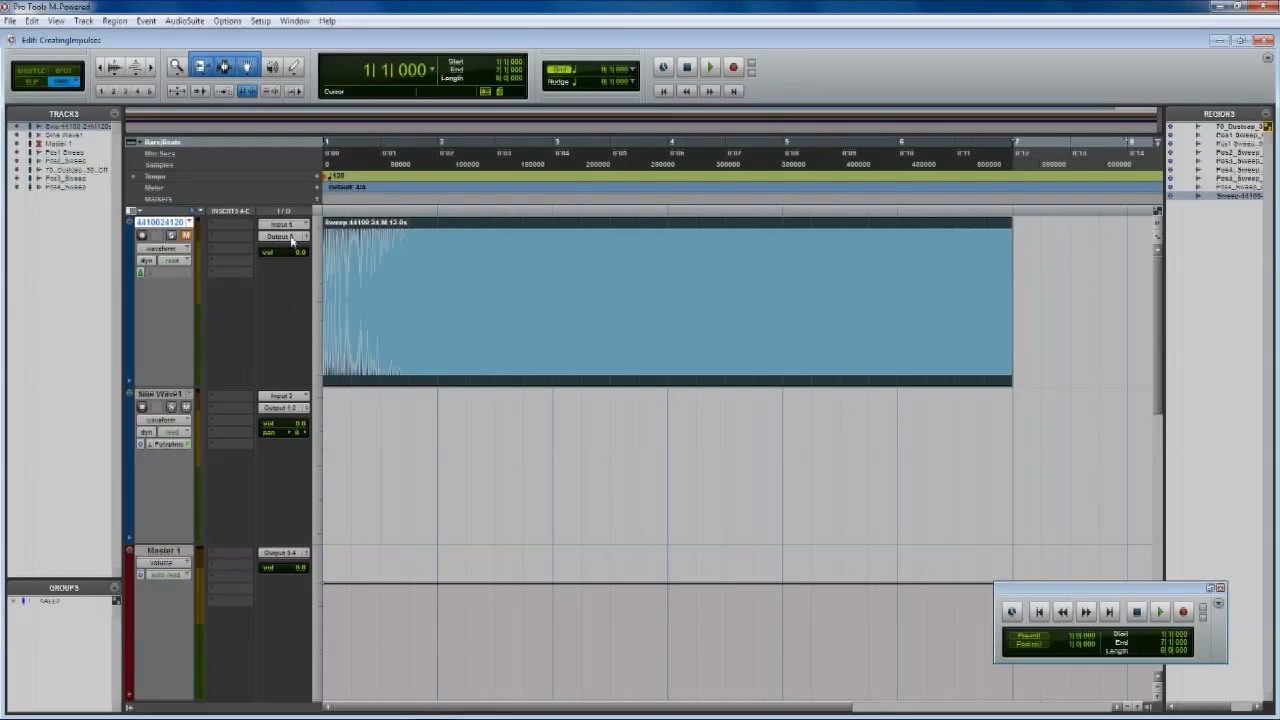
{"action": "left_click", "coordinate": [284, 236]}
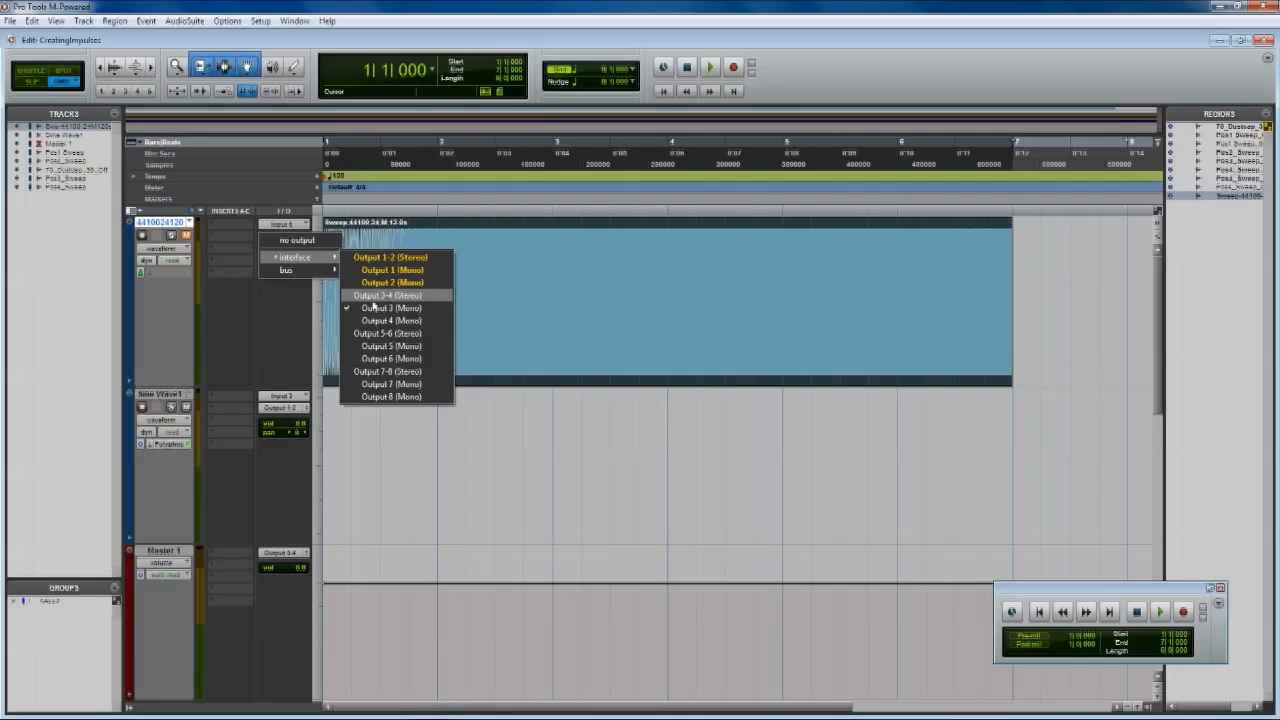
{"action": "mouse_move", "coordinate": [390, 308]}
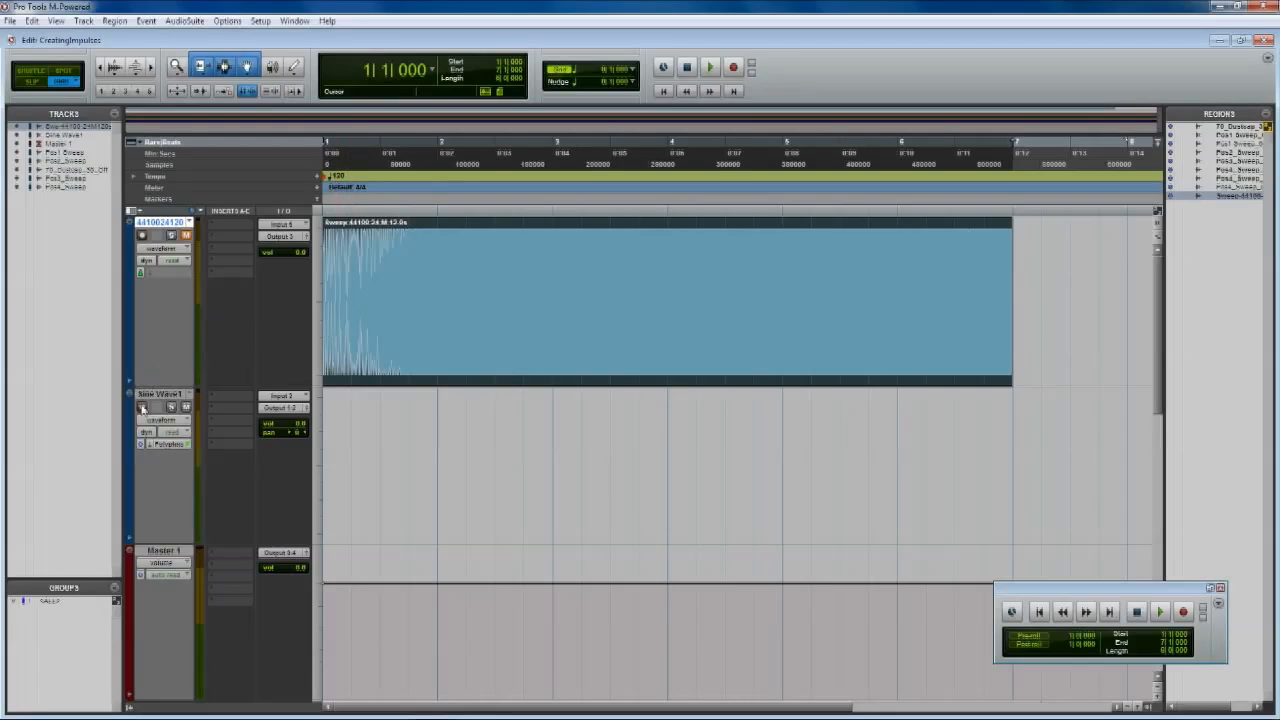
{"action": "left_click", "coordinate": [142, 408]}
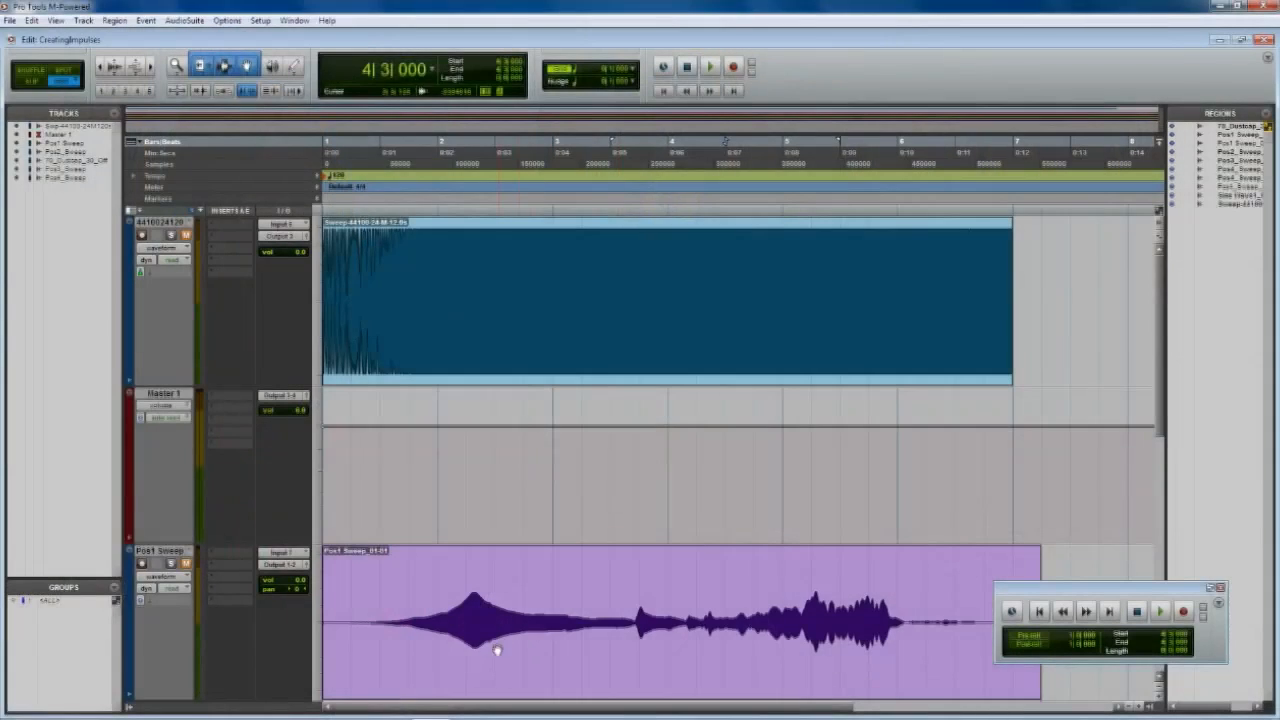
Set up Bounce to Disk from the File menu and choose the bounce file type
{"action": "left_click", "coordinate": [10, 20]}
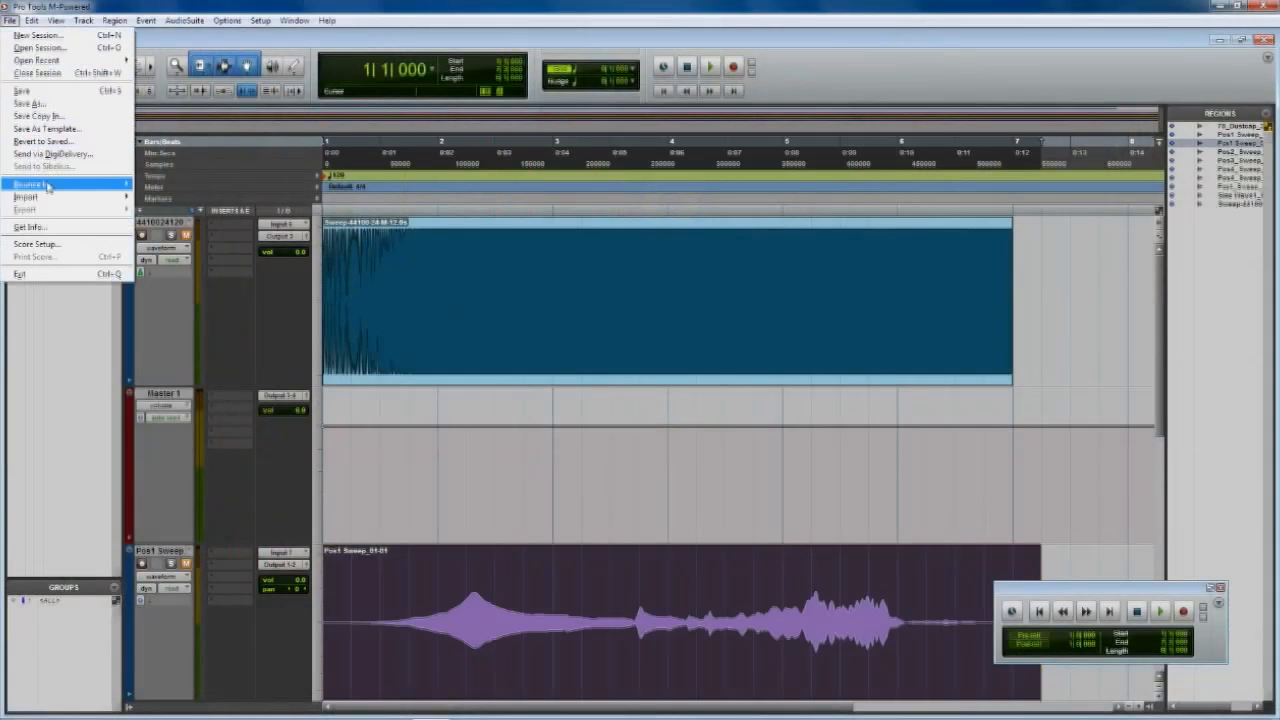
{"action": "left_click", "coordinate": [34, 184]}
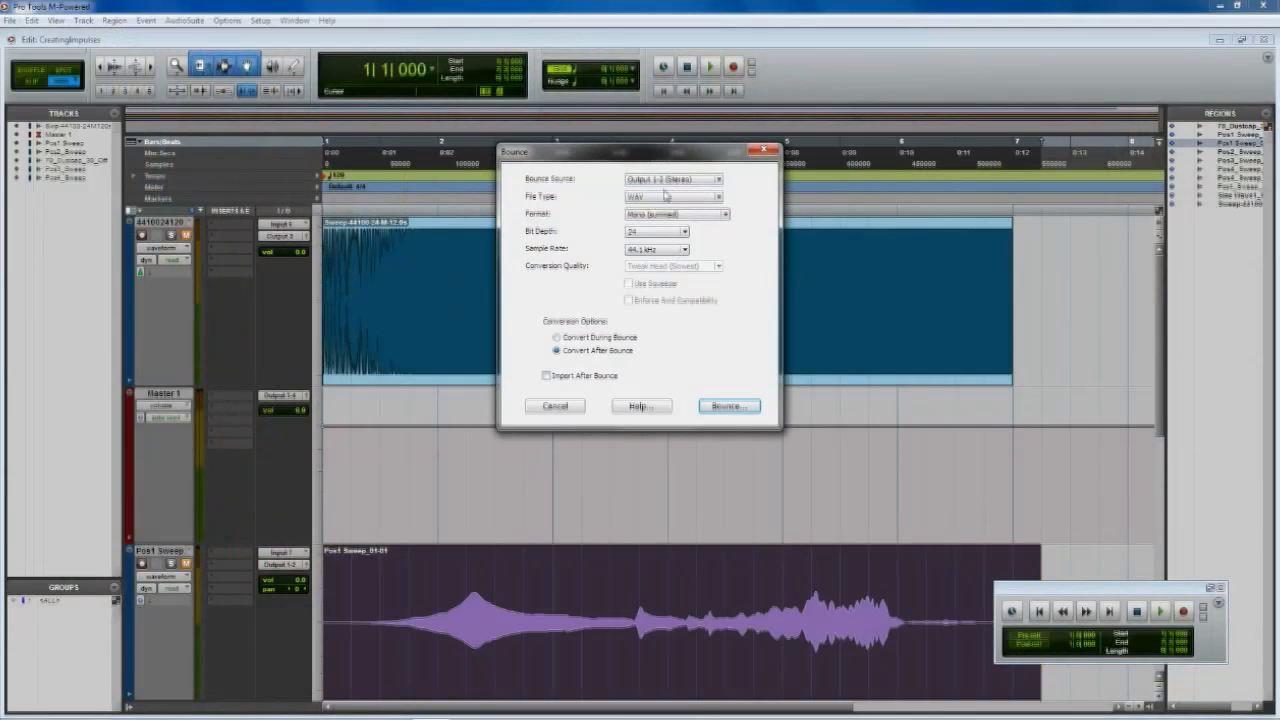
{"action": "left_click", "coordinate": [672, 196]}
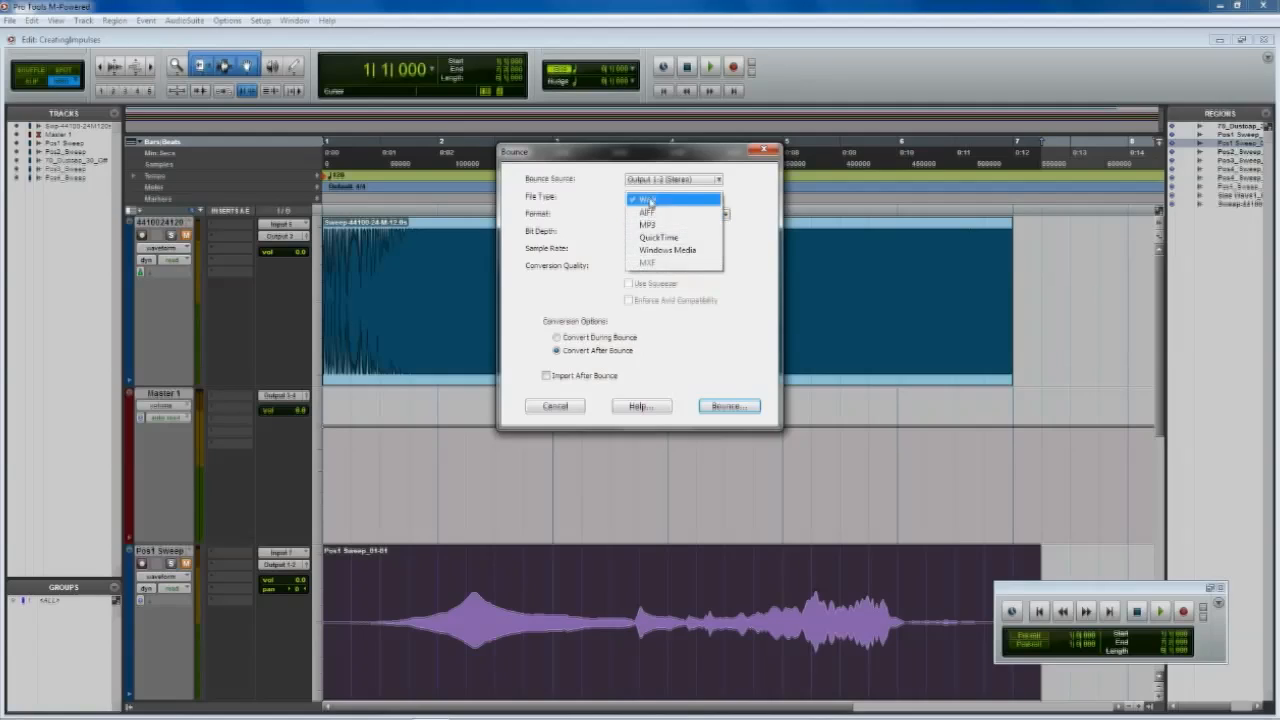
{"action": "left_click", "coordinate": [728, 404]}
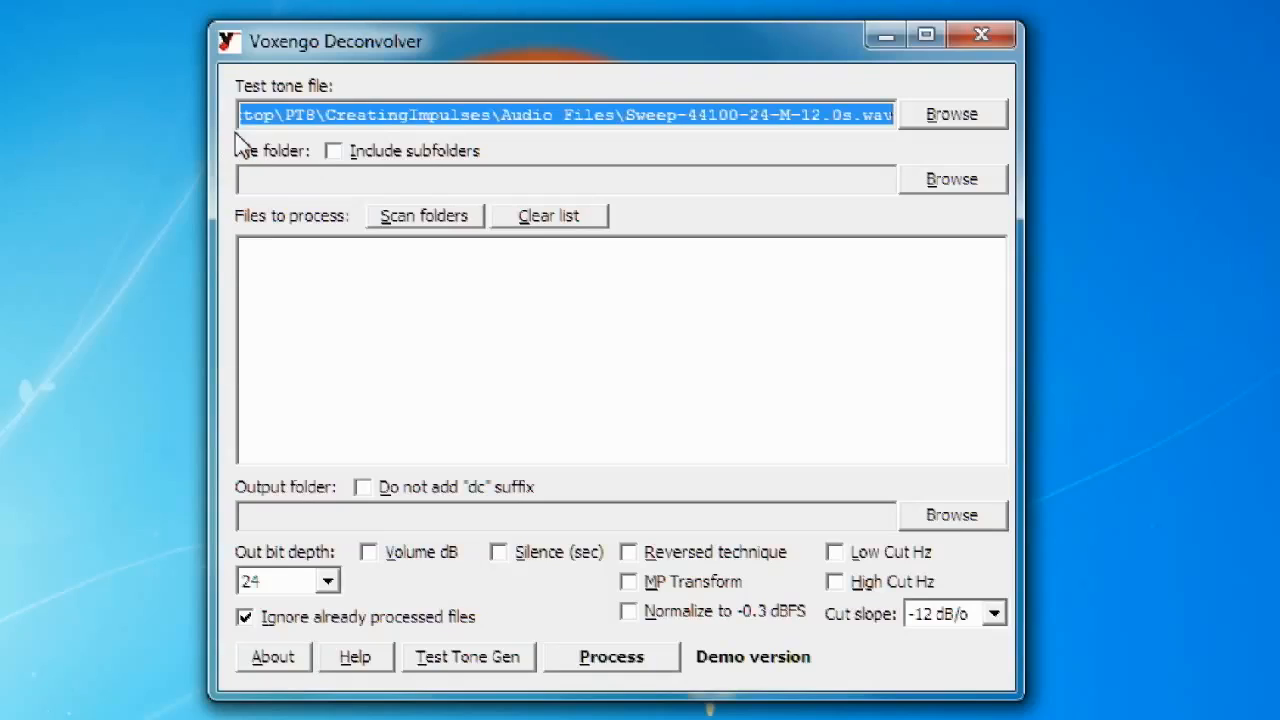
{"action": "mouse_move", "coordinate": [232, 170]}
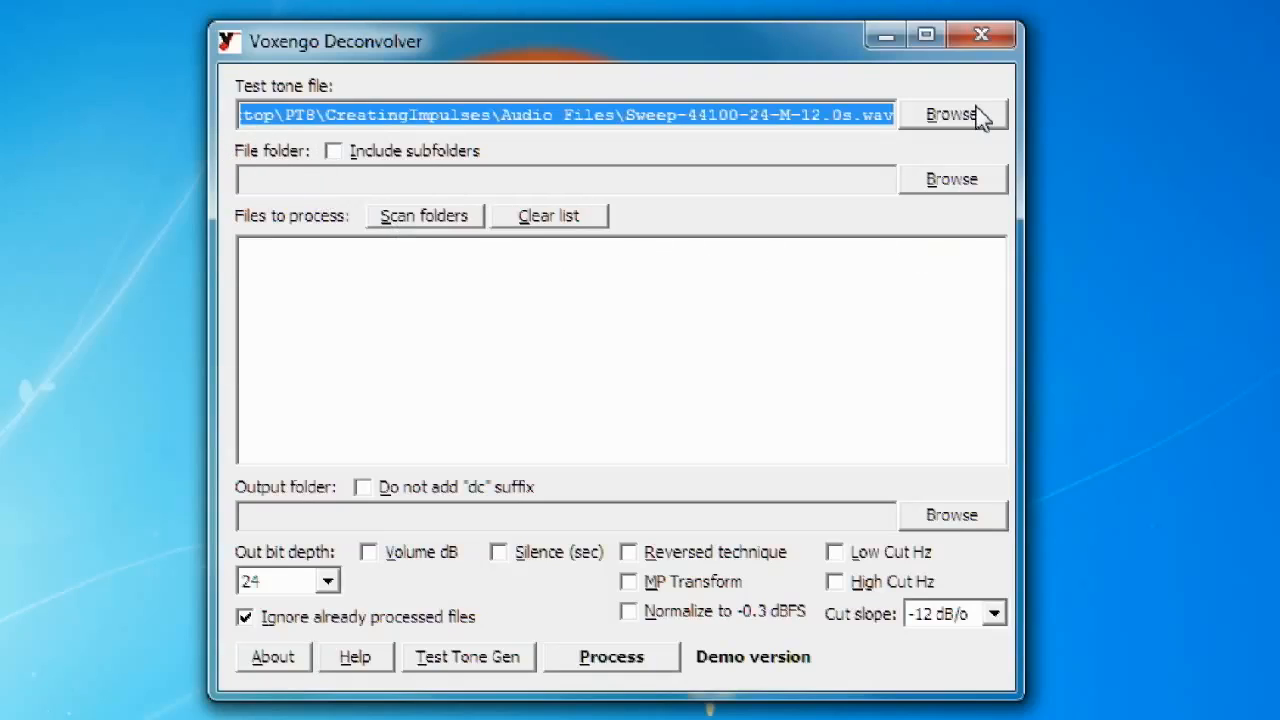
Load the 12-second sweep as test tone and queue Pos1_Sweep from the Bounces folder
{"action": "left_click", "coordinate": [950, 114]}
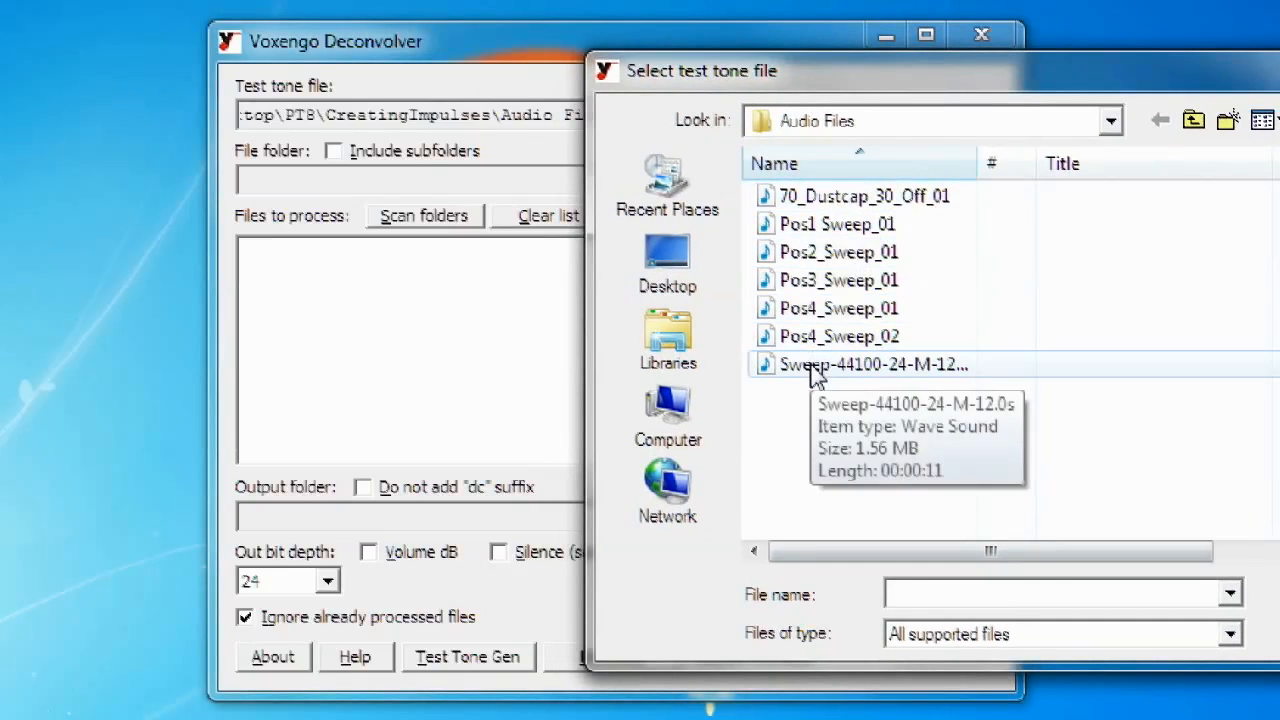
{"action": "left_click", "coordinate": [872, 364]}
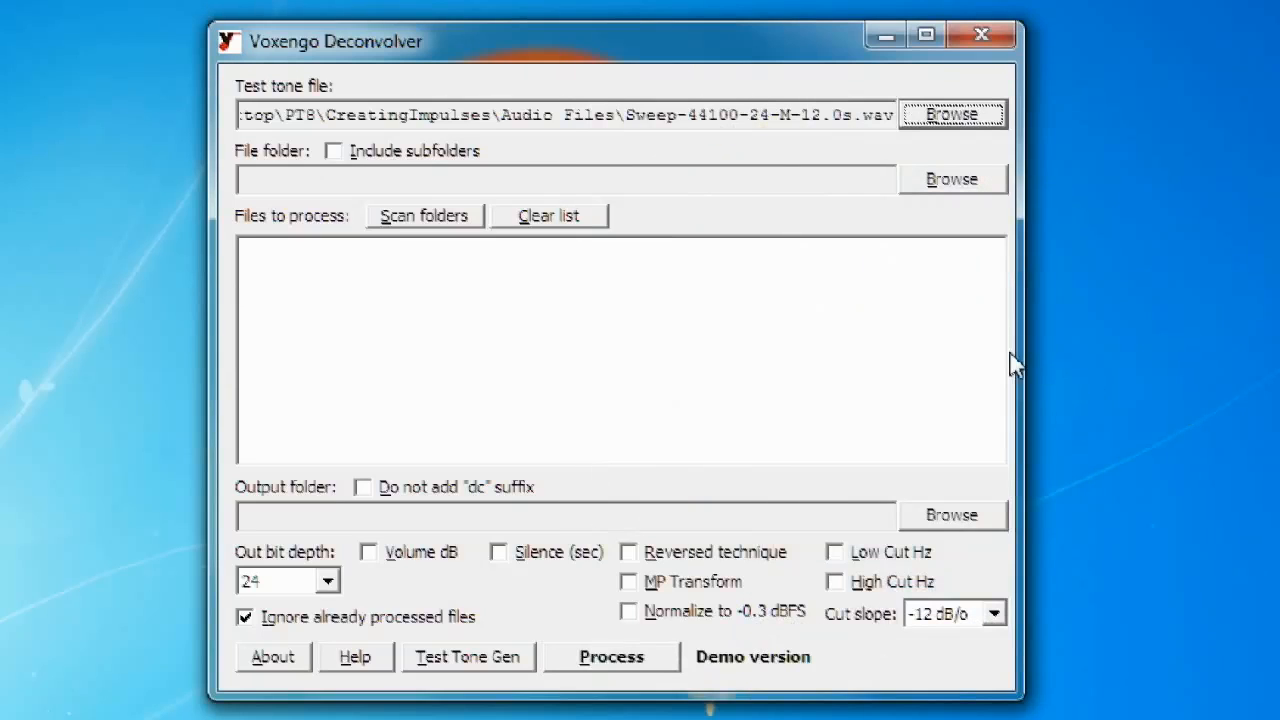
{"action": "mouse_move", "coordinate": [492, 194]}
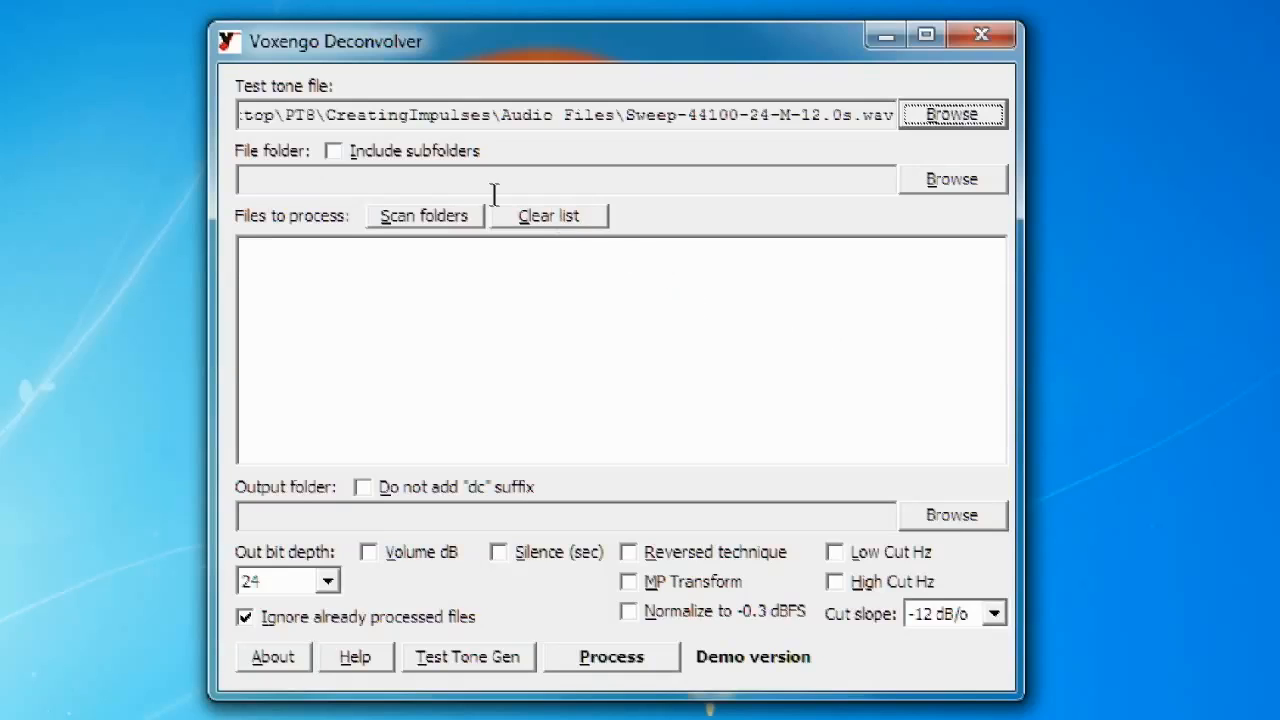
{"action": "mouse_move", "coordinate": [952, 180]}
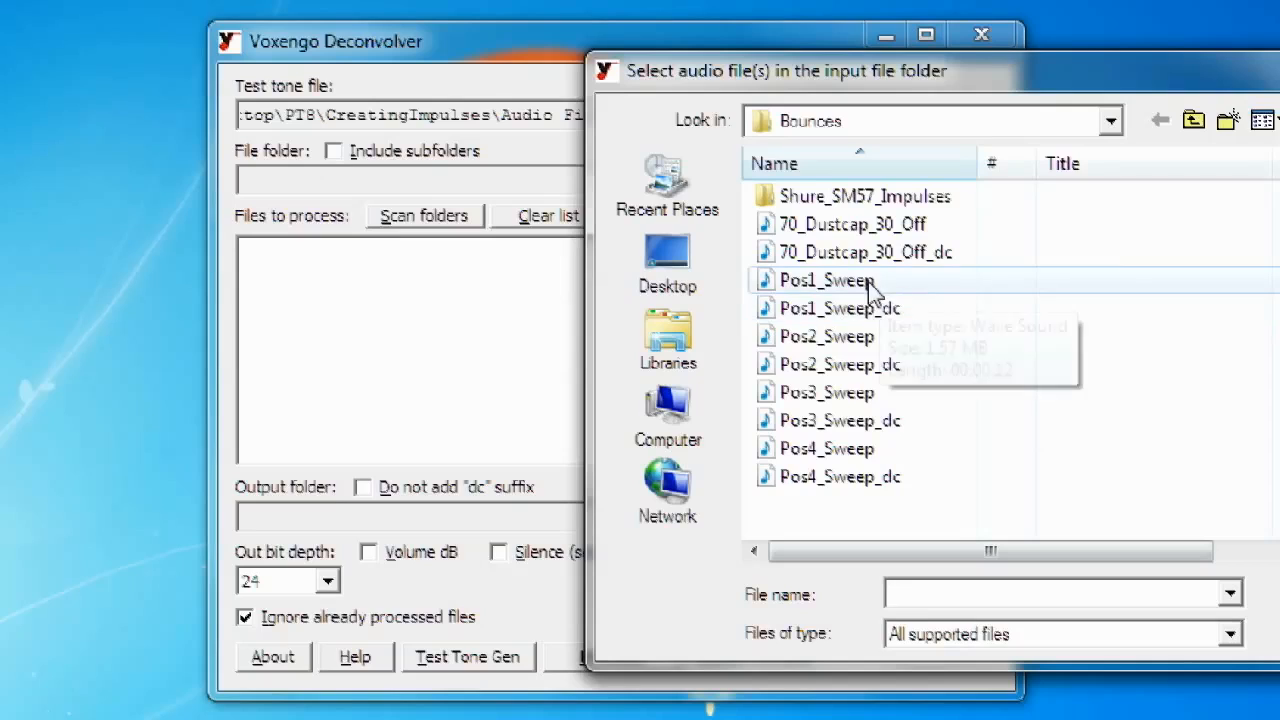
{"action": "left_click", "coordinate": [826, 280]}
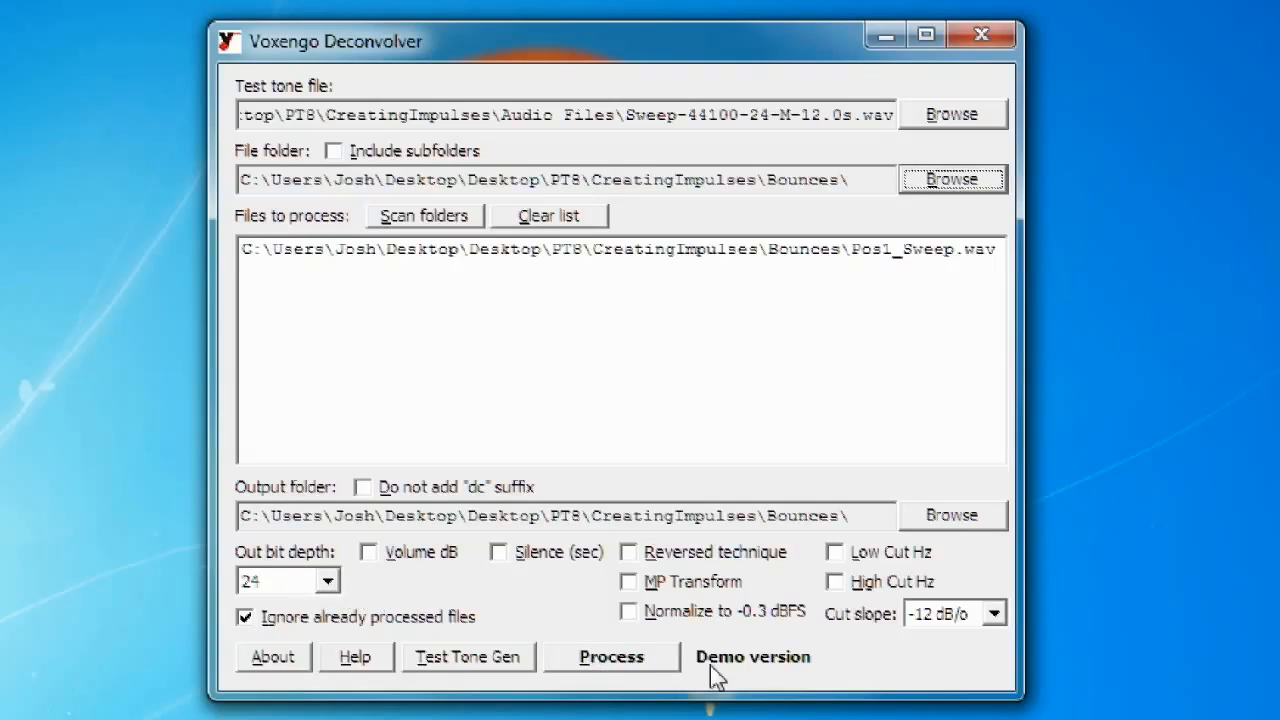
{"action": "mouse_move", "coordinate": [844, 656]}
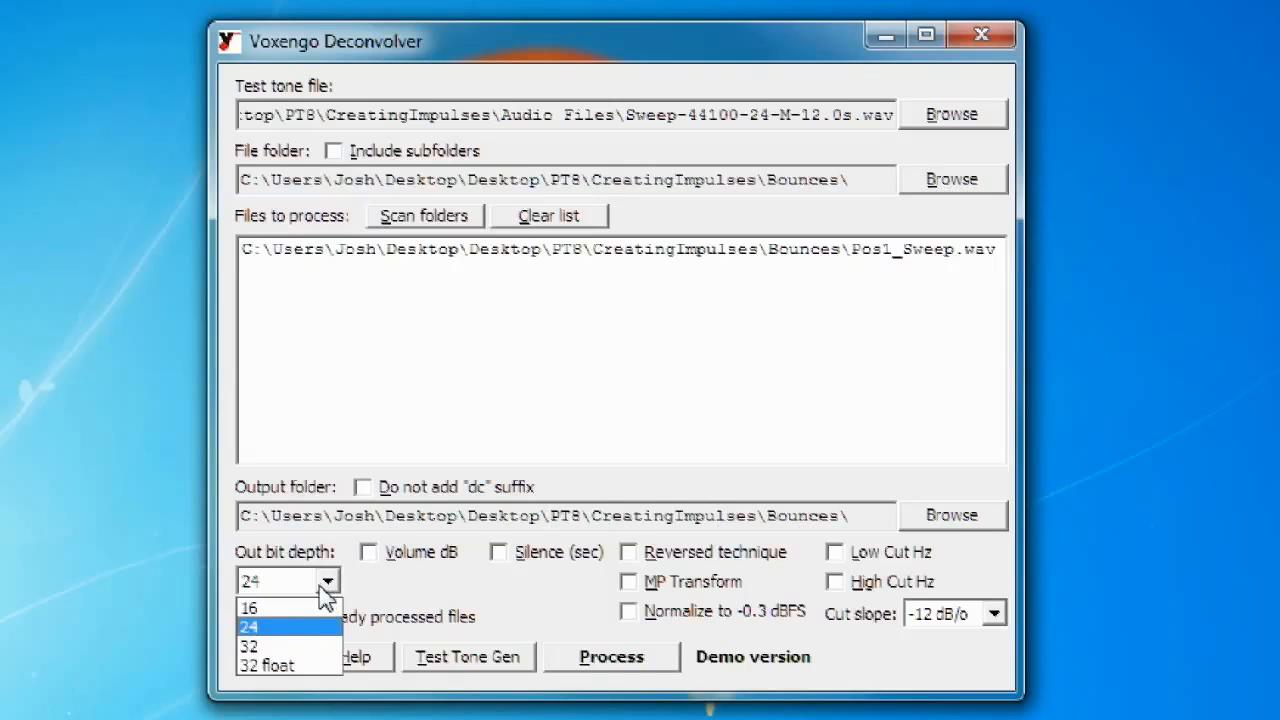
Keep 24-bit output, enable MP Transform and -0.3 dBFS normalization, and process Pos1_Sweep
{"action": "left_click", "coordinate": [248, 626]}
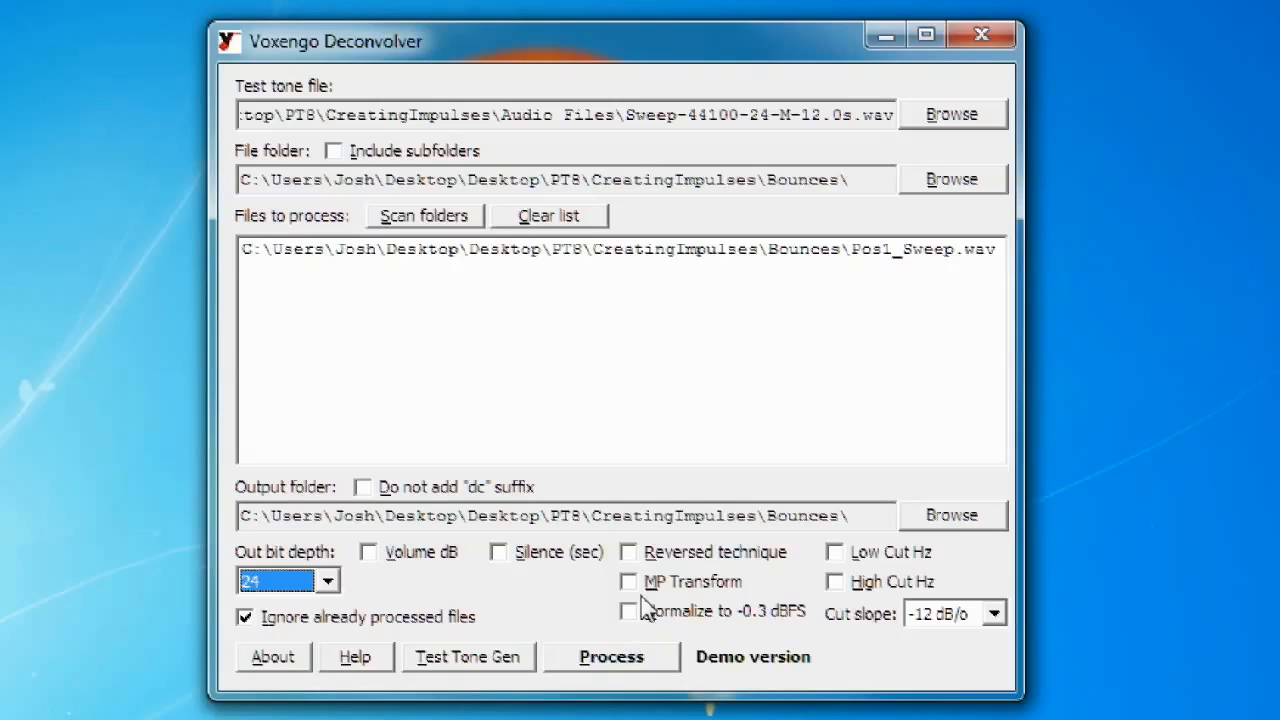
{"action": "left_click", "coordinate": [628, 580]}
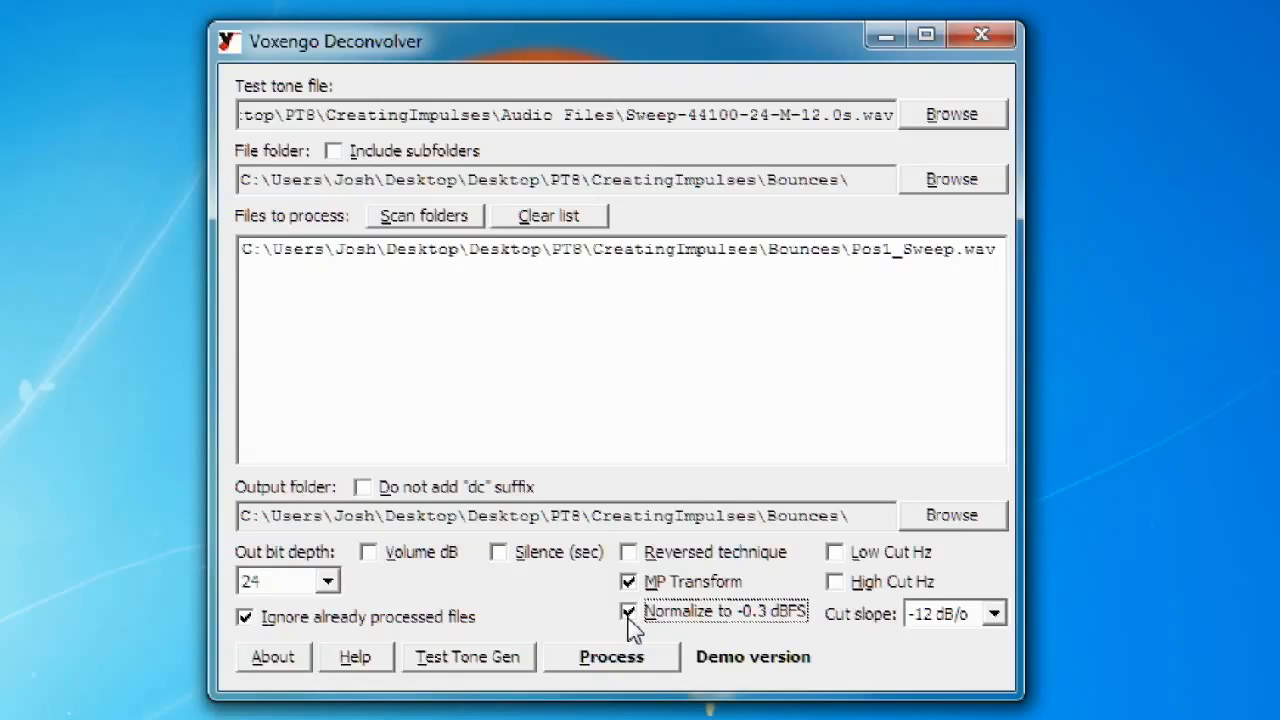
{"action": "mouse_move", "coordinate": [804, 660]}
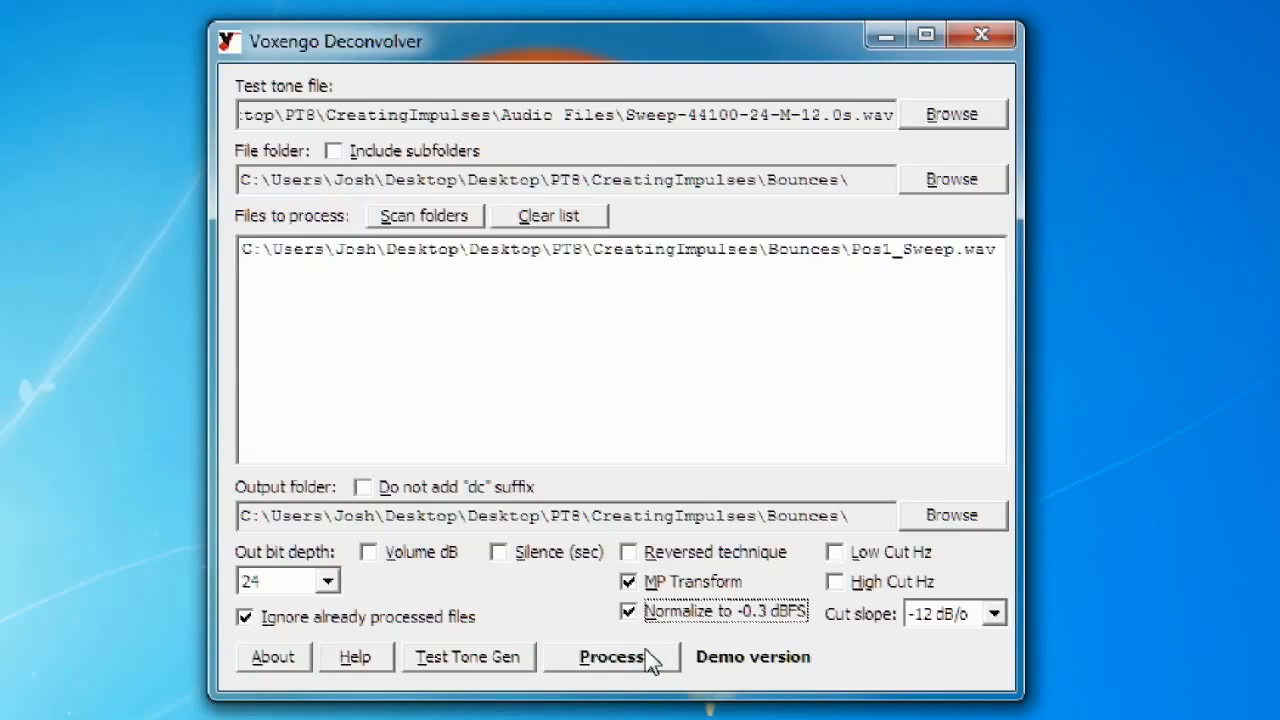
{"action": "left_click", "coordinate": [612, 656]}
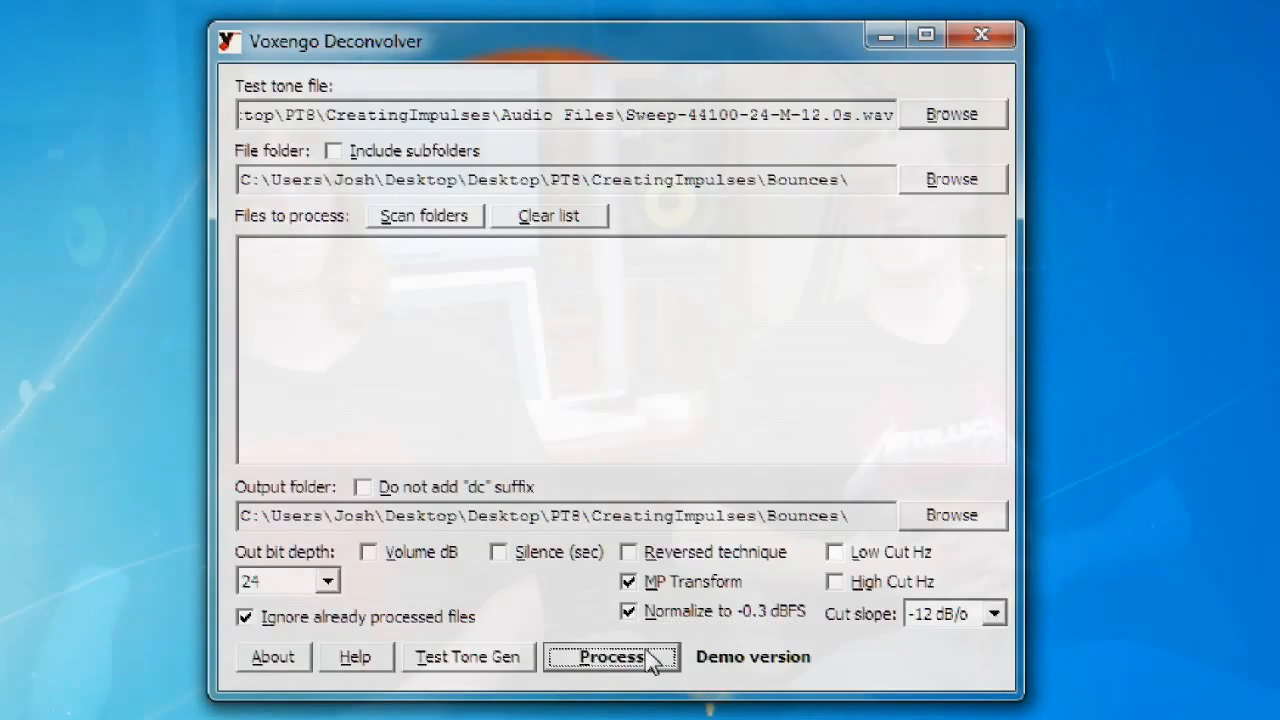
{"action": "left_click", "coordinate": [608, 656]}
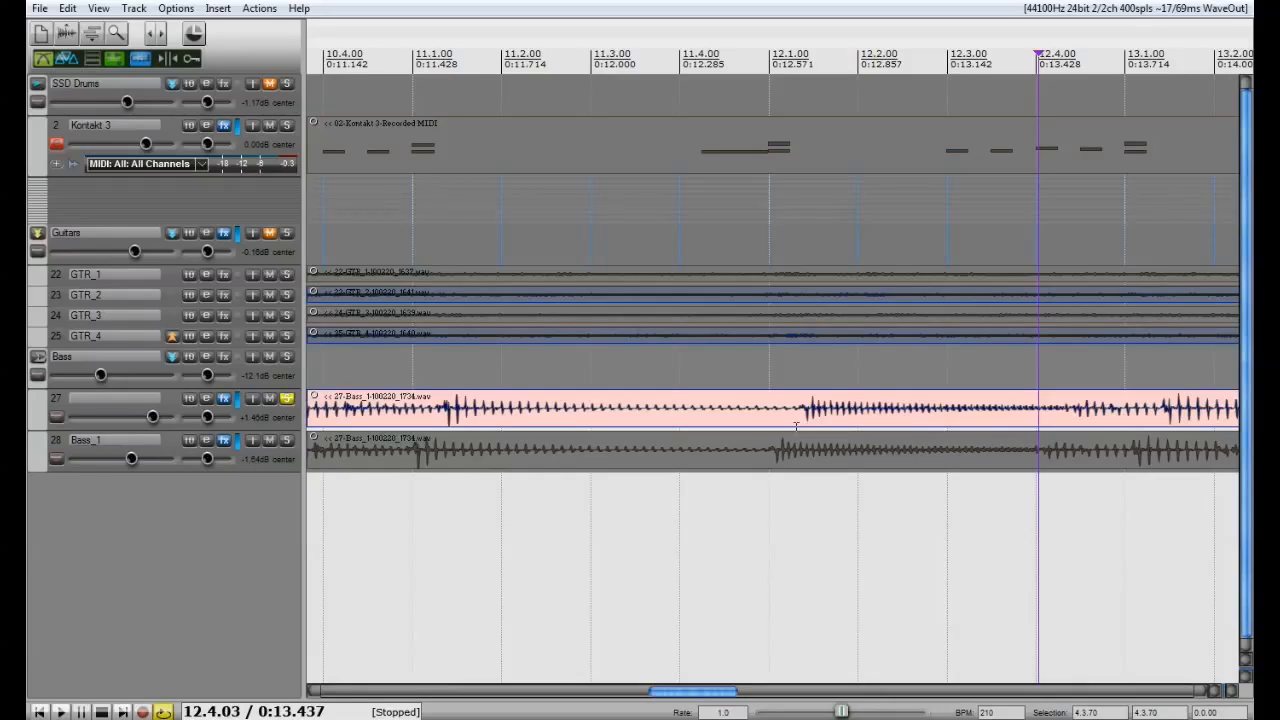
{"action": "mouse_move", "coordinate": [808, 416]}
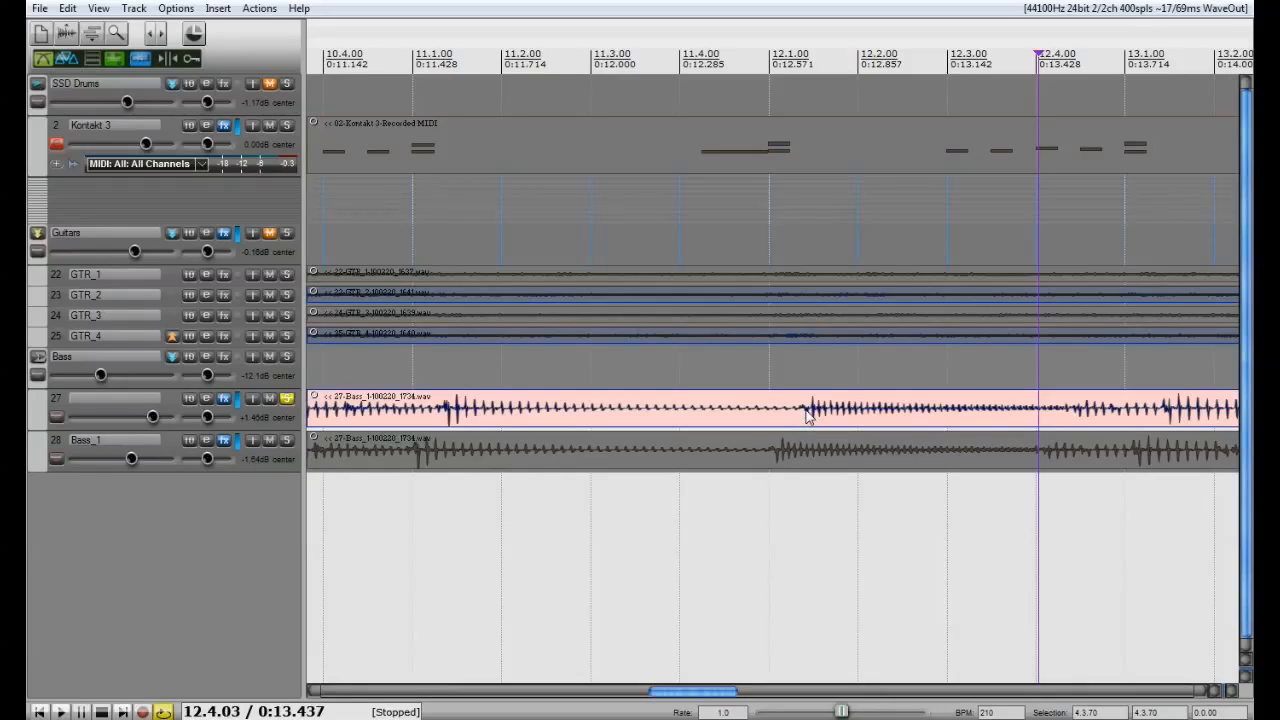
{"action": "mouse_move", "coordinate": [762, 408]}
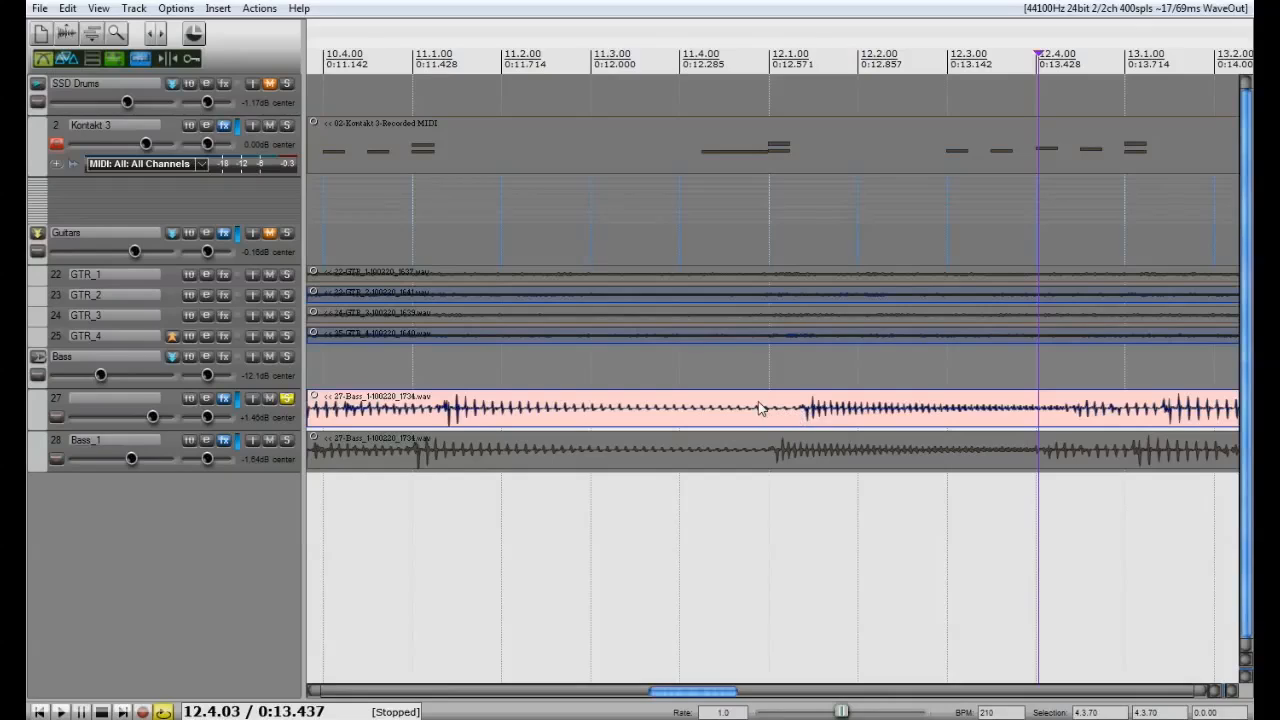
{"action": "mouse_move", "coordinate": [792, 448]}
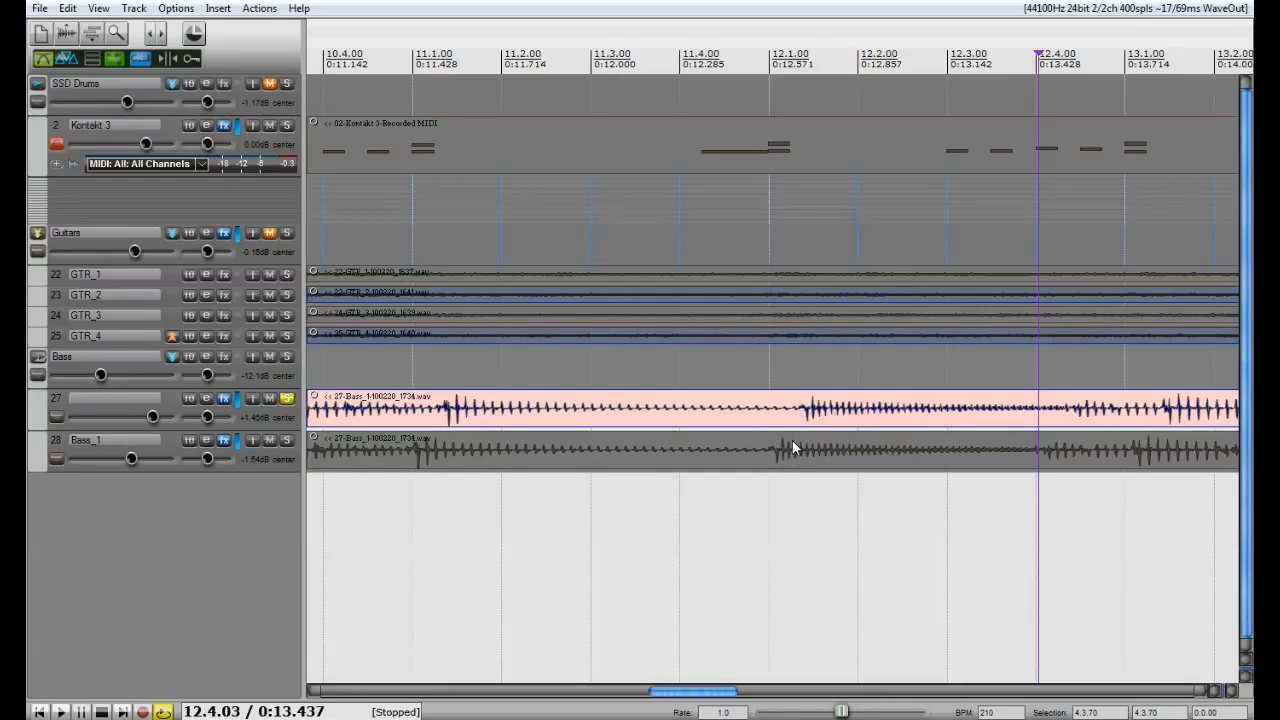
{"action": "mouse_move", "coordinate": [804, 410]}
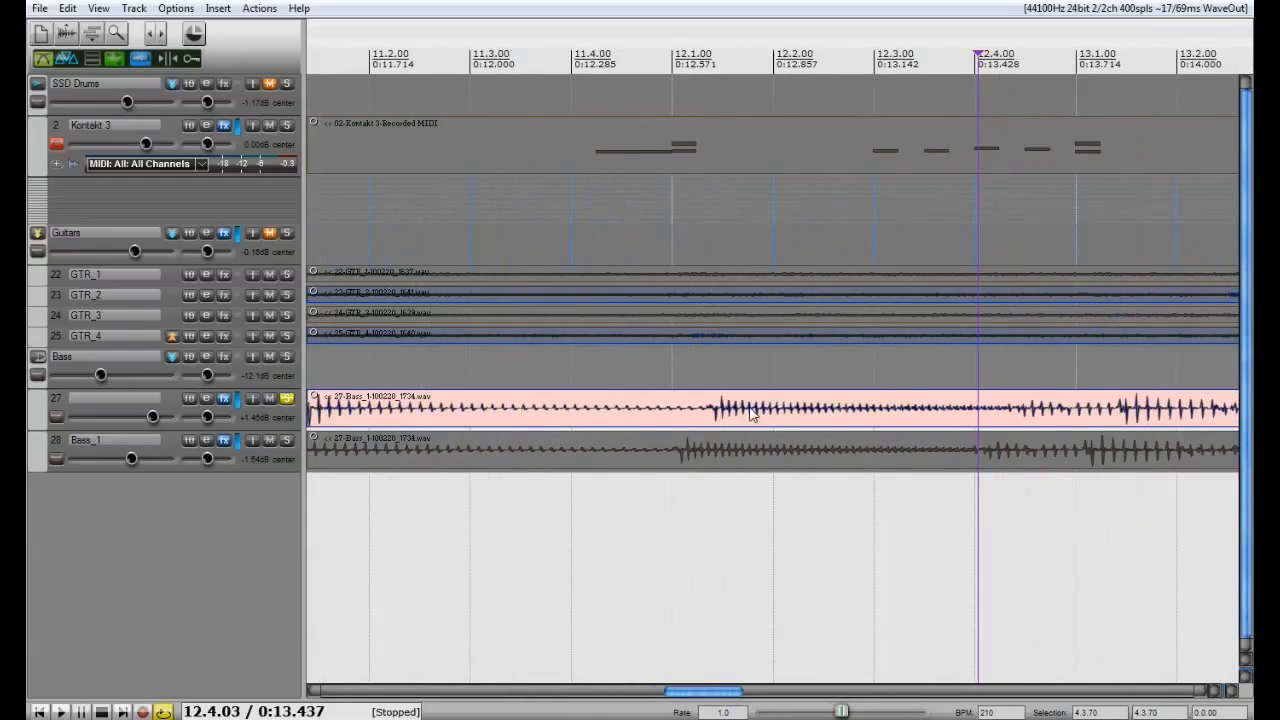
{"action": "mouse_move", "coordinate": [714, 420]}
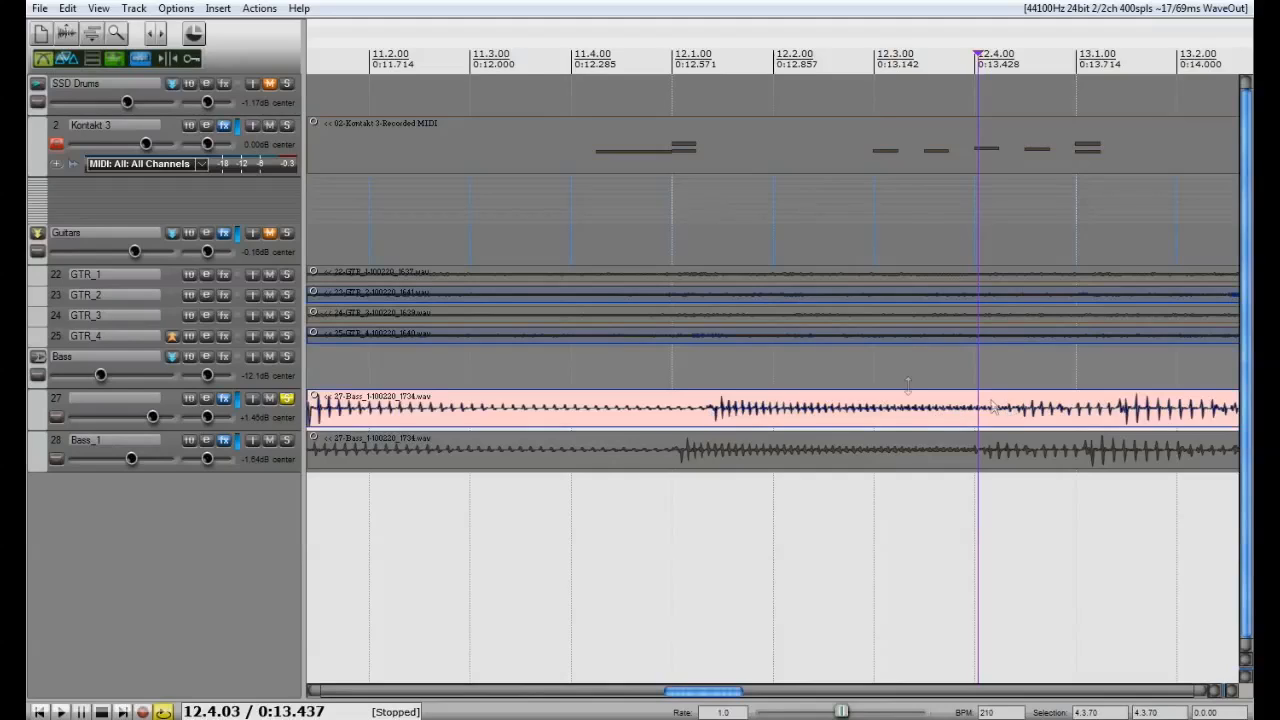
{"action": "mouse_move", "coordinate": [710, 410]}
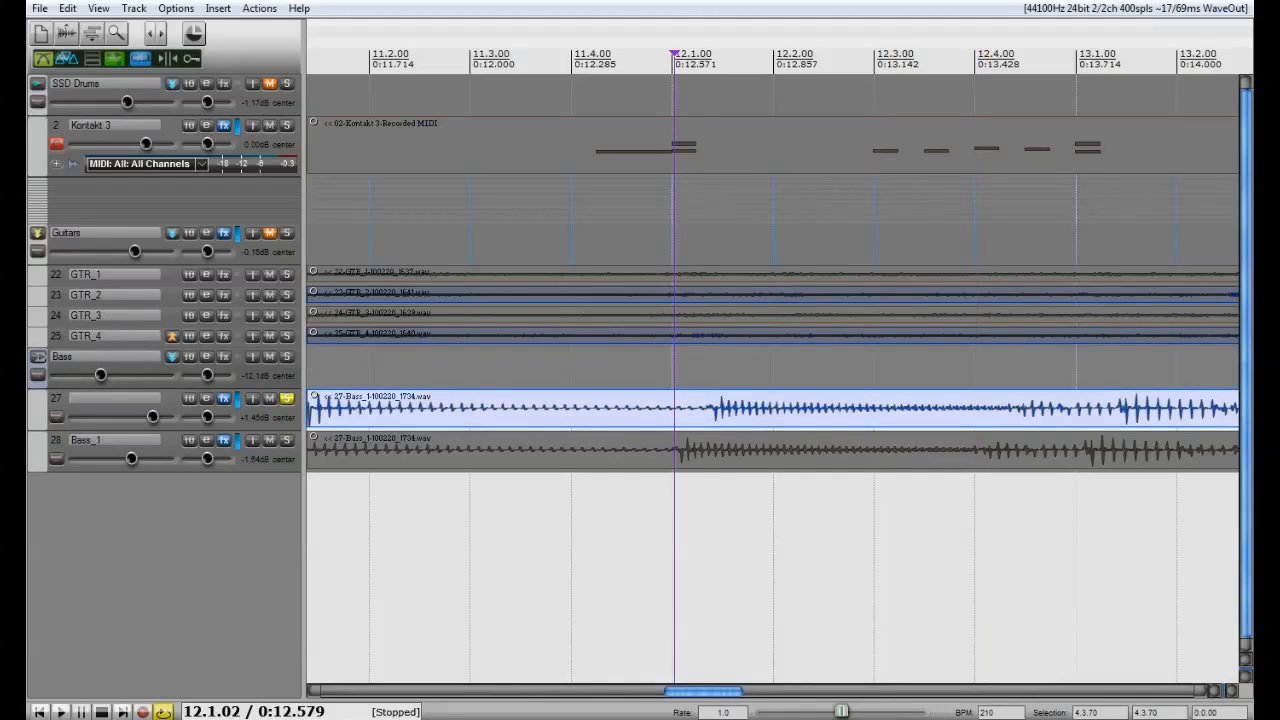
Place the edit cursor at the bass note start near bar 12.1 as the split point
{"action": "left_click", "coordinate": [720, 408]}
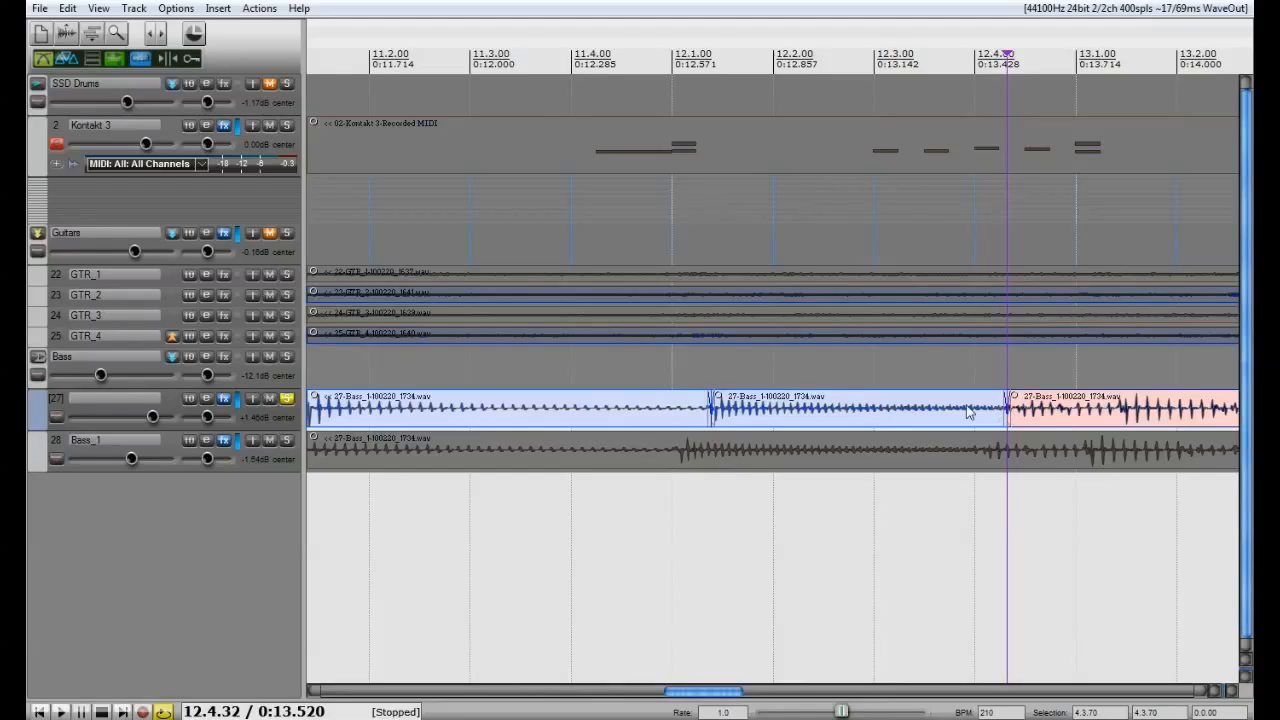
{"action": "mouse_move", "coordinate": [744, 420]}
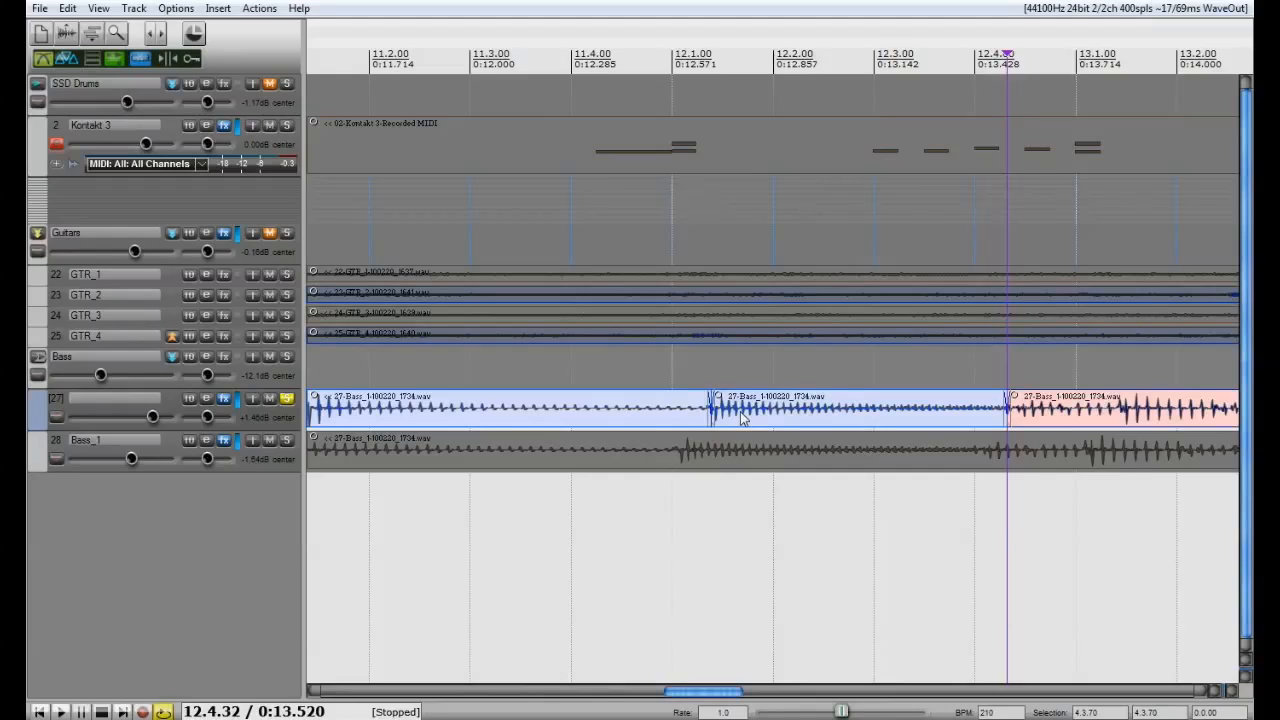
{"action": "mouse_move", "coordinate": [644, 344]}
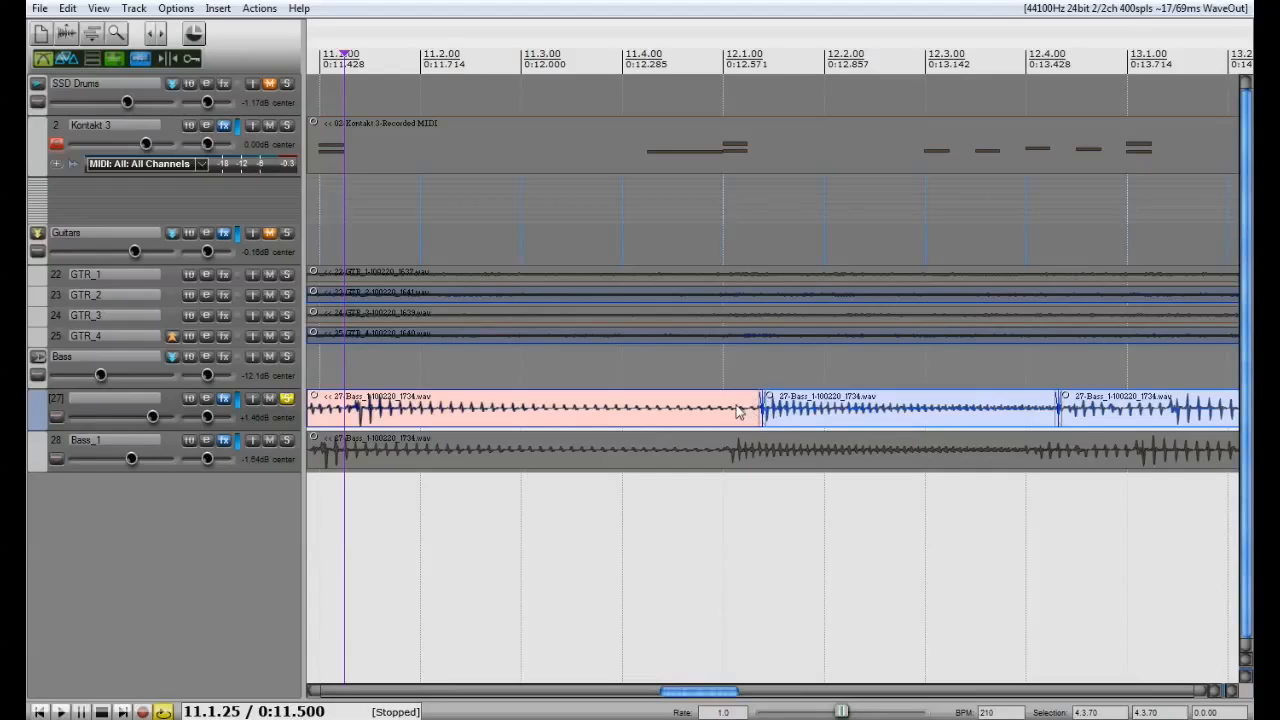
{"action": "mouse_move", "coordinate": [744, 414]}
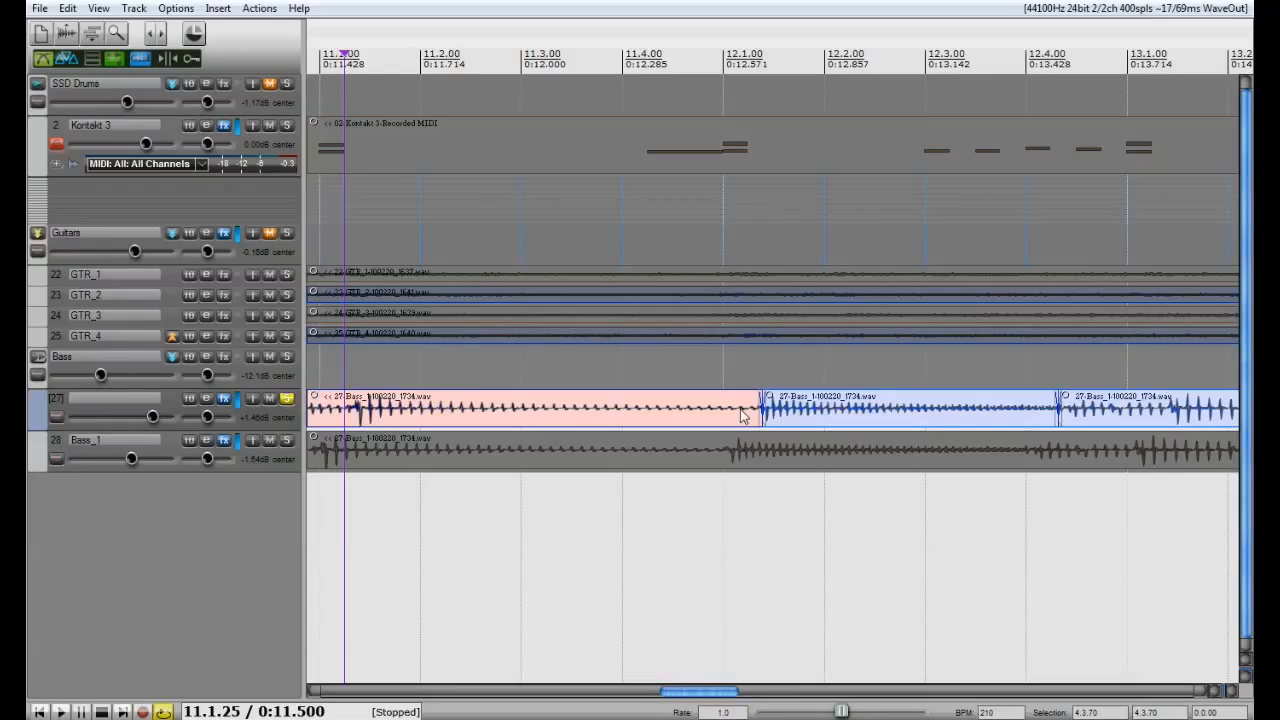
{"action": "mouse_move", "coordinate": [752, 414]}
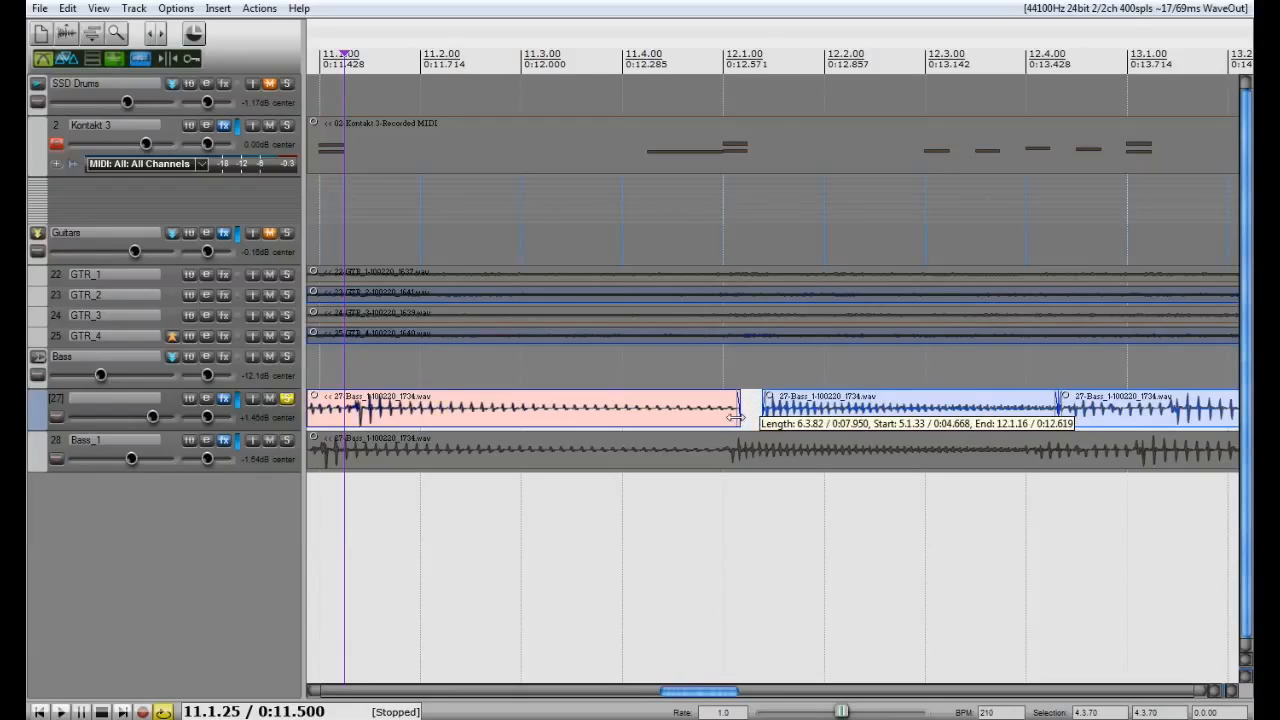
Alt-drag the first bass item's right edge so it ends at bar 12.1, changing its rate
{"action": "left_click_drag", "start_coordinate": [738, 418], "coordinate": [718, 418]}
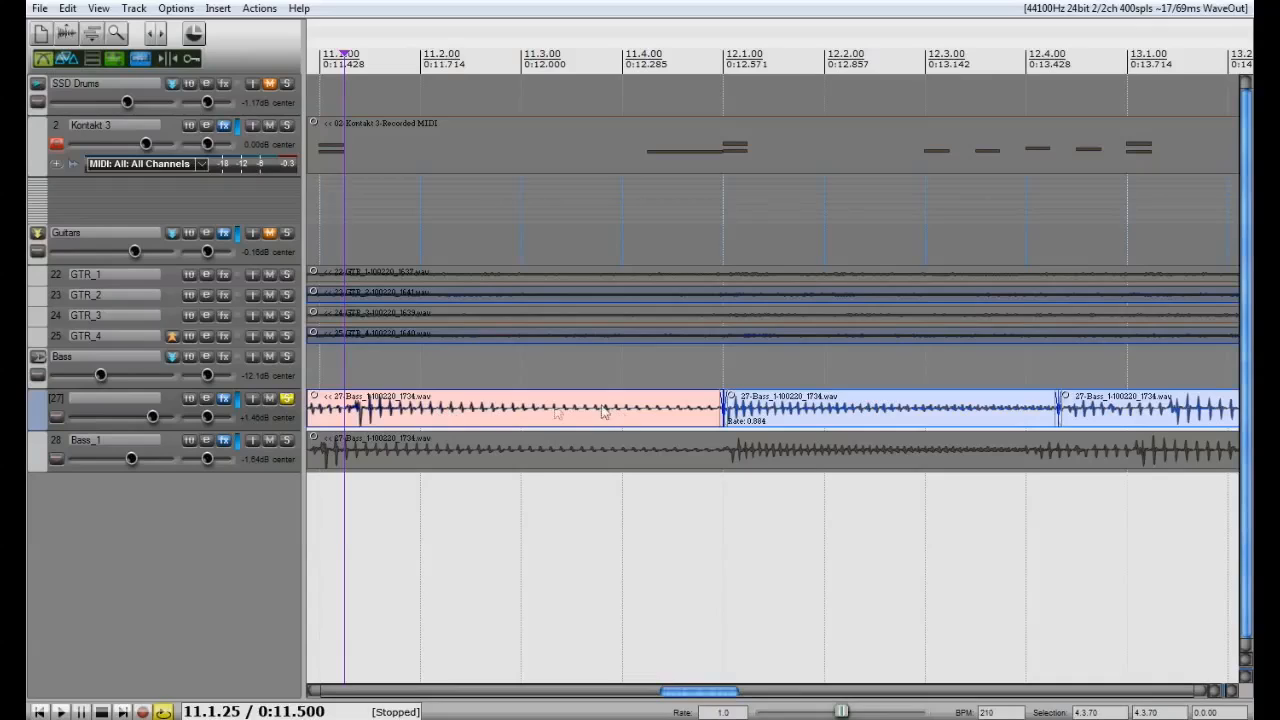
{"action": "mouse_move", "coordinate": [616, 460]}
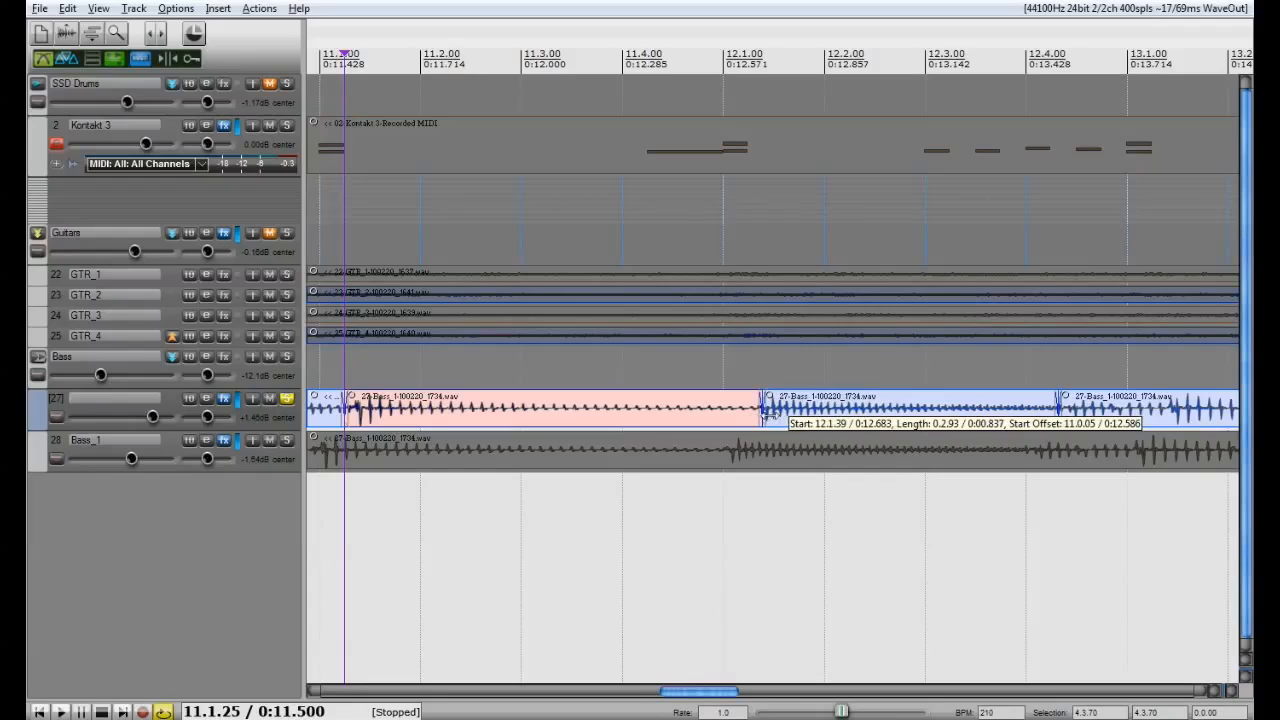
Re-stretch the first bass item's right edge to snap at 12.1.00, rate near 1.10
{"action": "left_click_drag", "start_coordinate": [760, 408], "coordinate": [730, 414]}
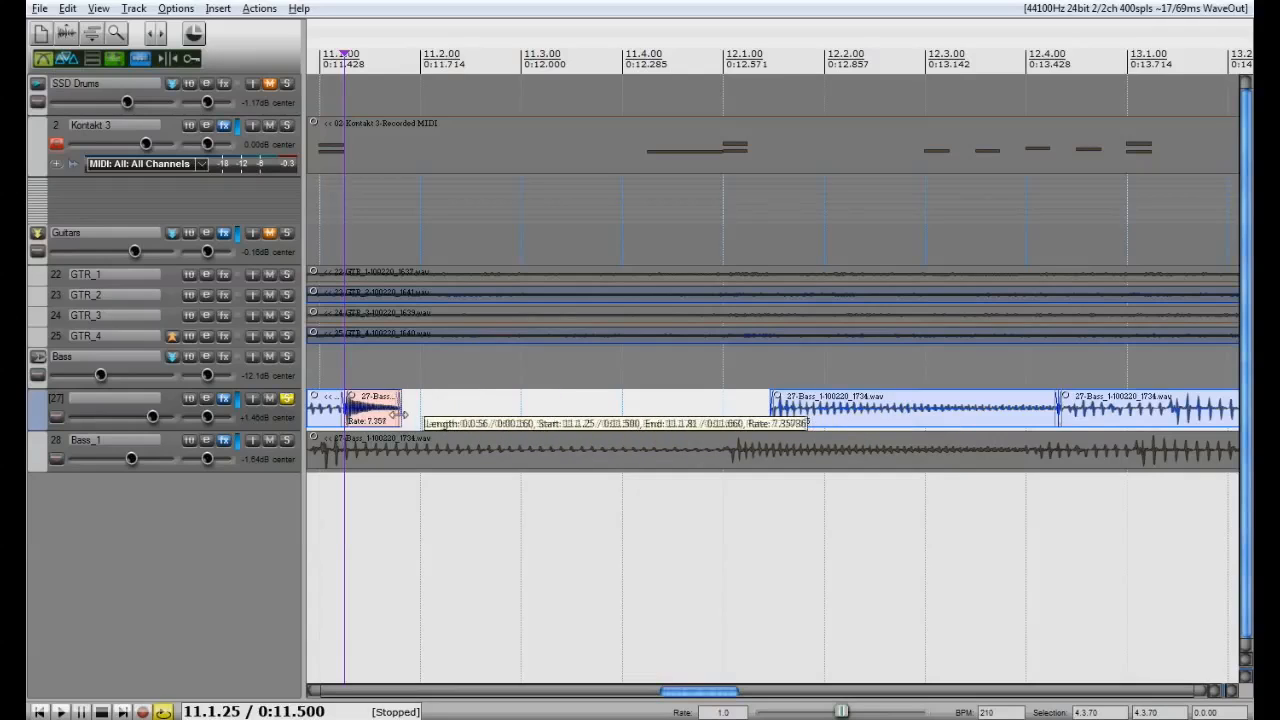
{"action": "left_click_drag", "start_coordinate": [400, 412], "coordinate": [720, 412]}
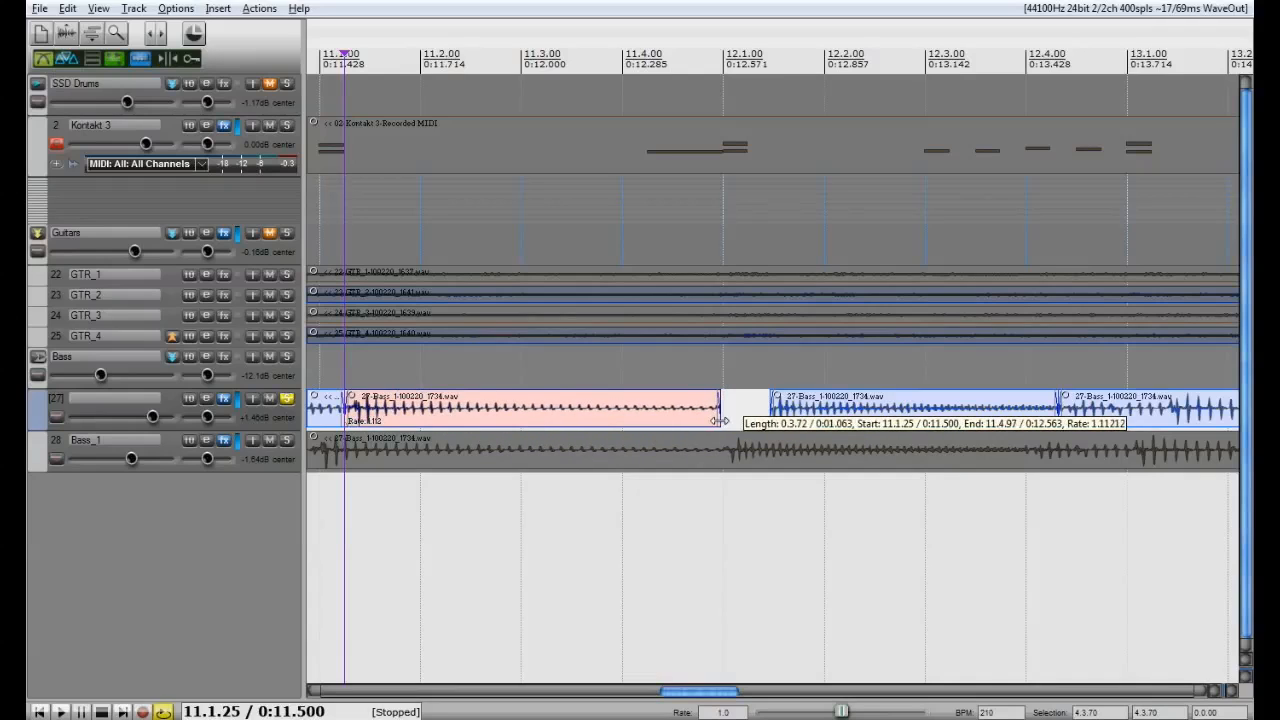
{"action": "left_click_drag", "start_coordinate": [718, 410], "coordinate": [730, 410]}
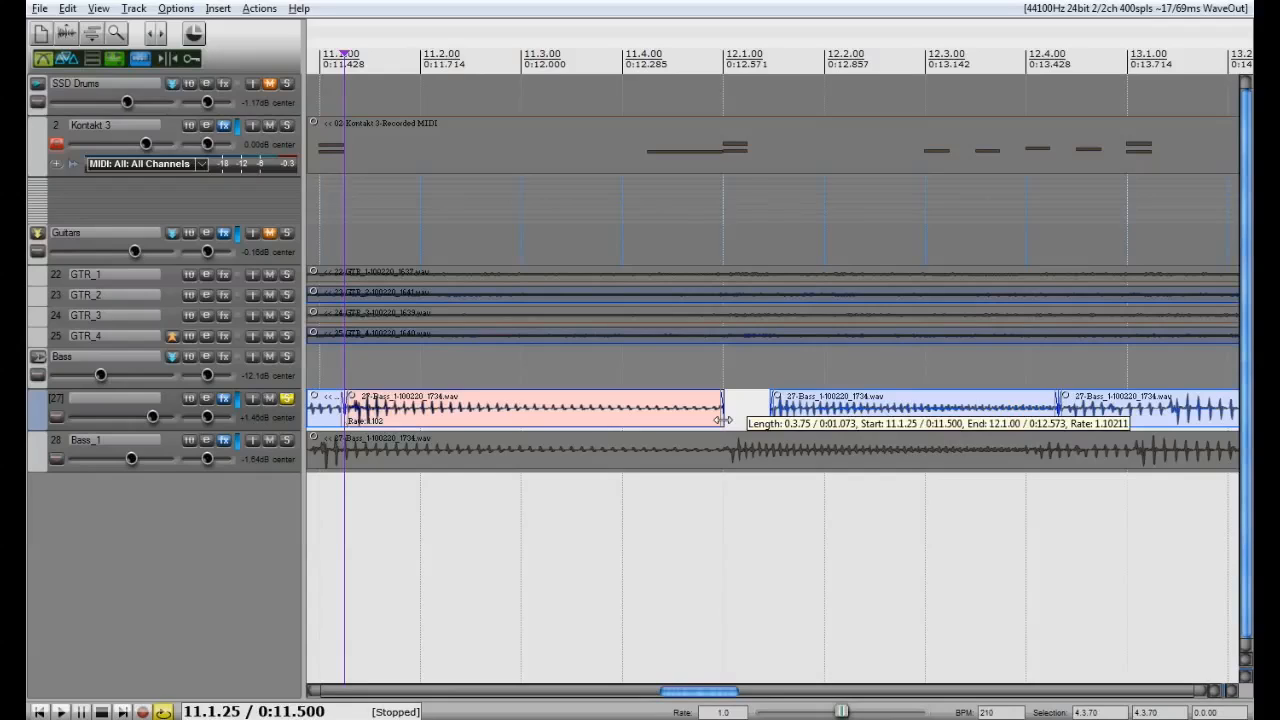